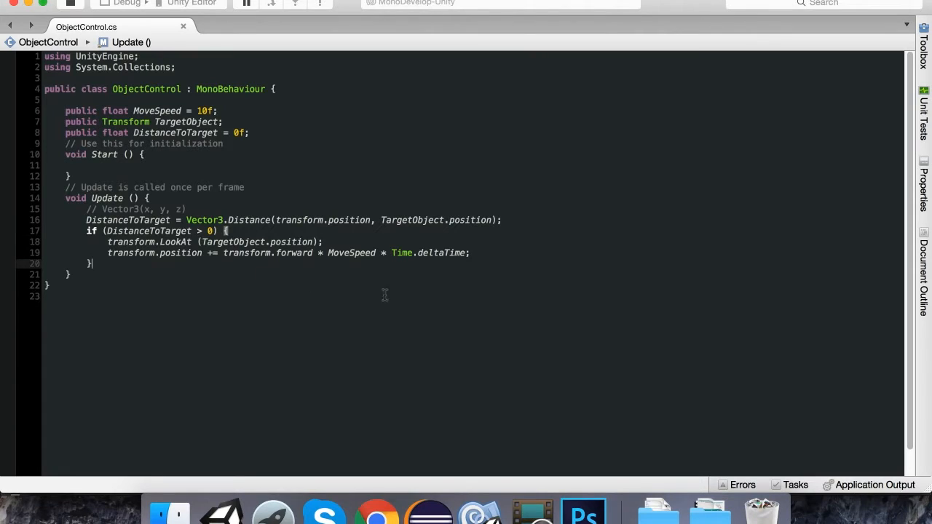
mouse_move(690, 262)
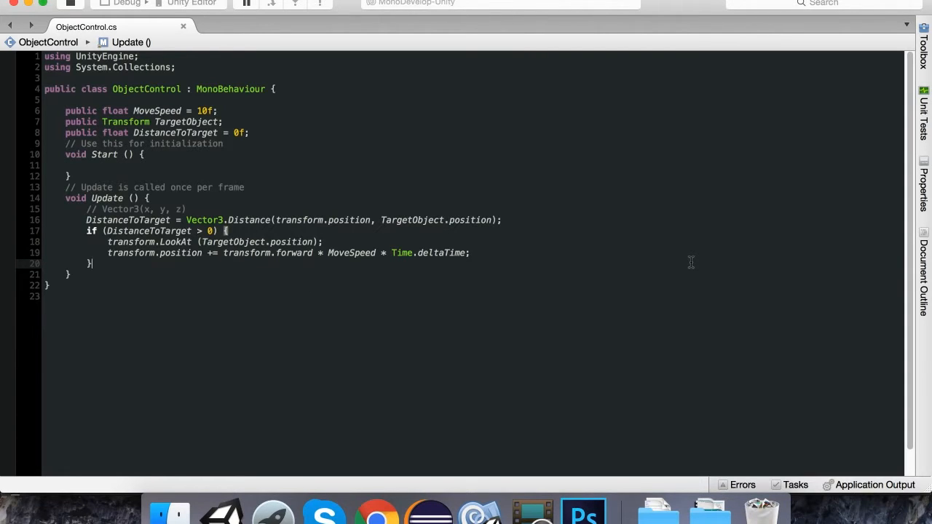
mouse_move(654, 239)
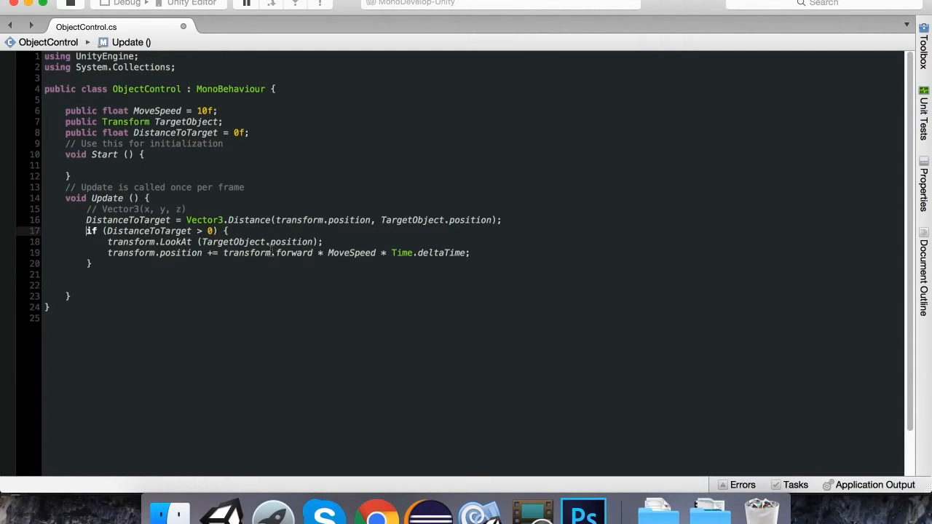
Comment out the distance-following if block with /* */ and begin 'trans' on a new line in Update
text(/*)
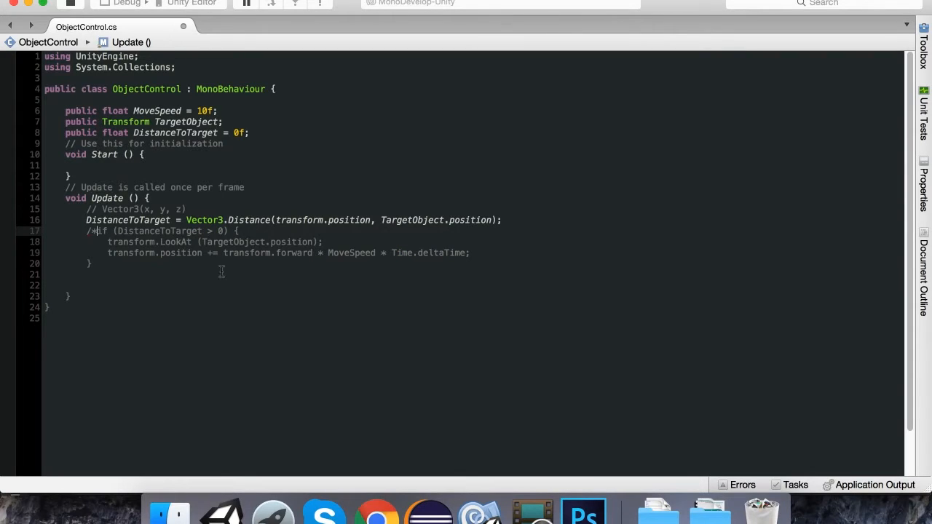
text(*/)
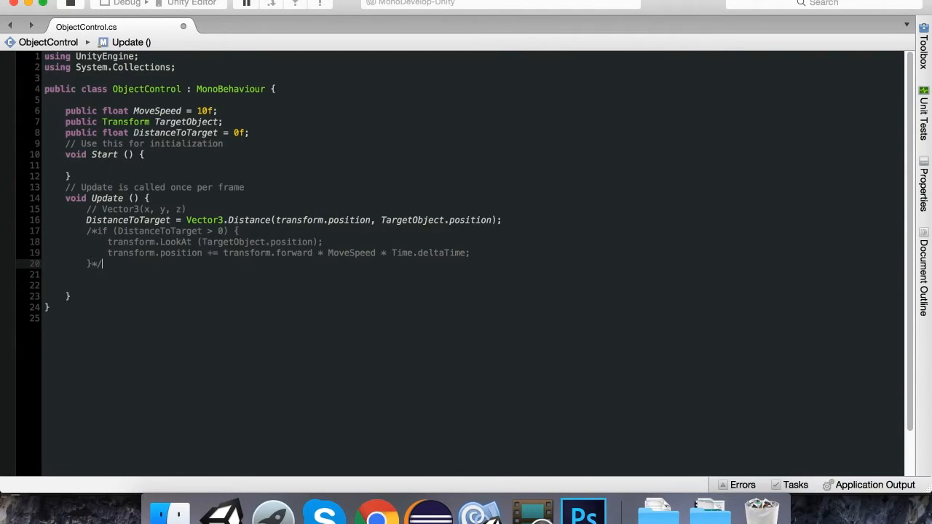
text(trans)
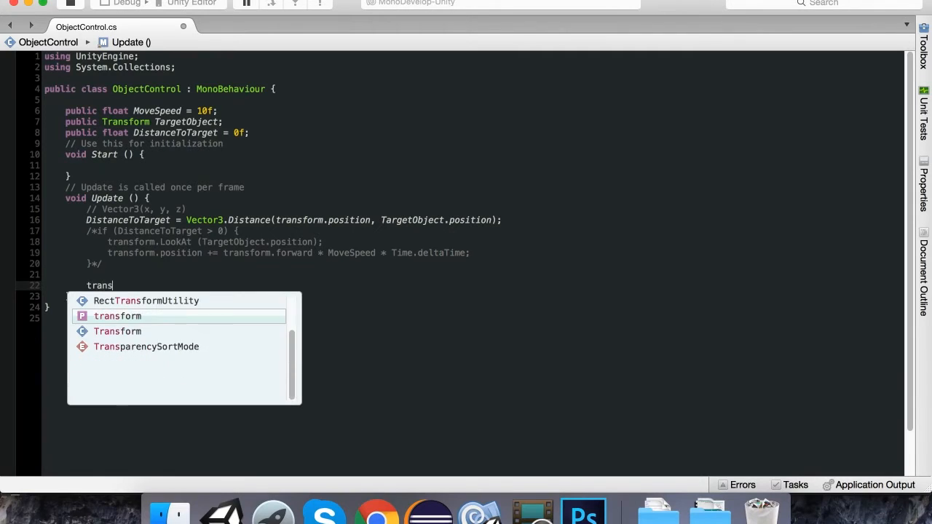
Complete the line to transform.Translate( and view its parameter summary
text(form.Translate()
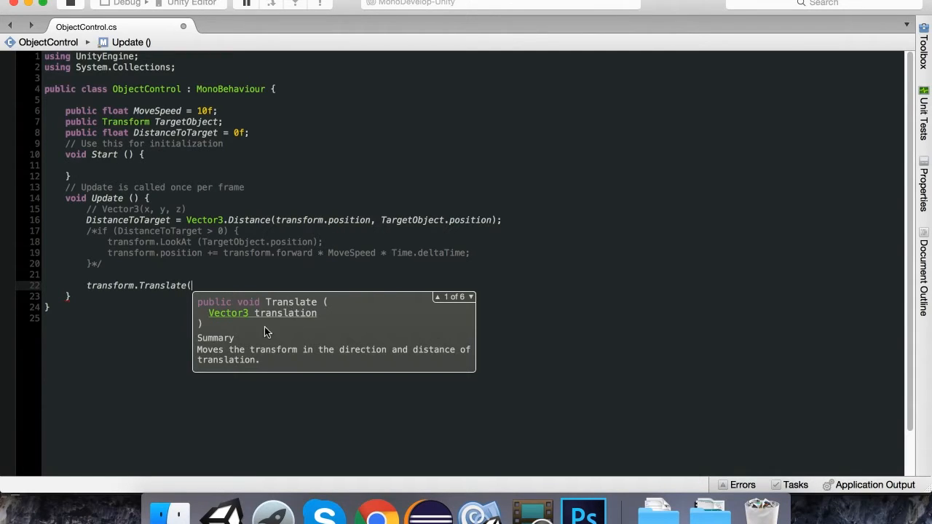
mouse_move(430, 360)
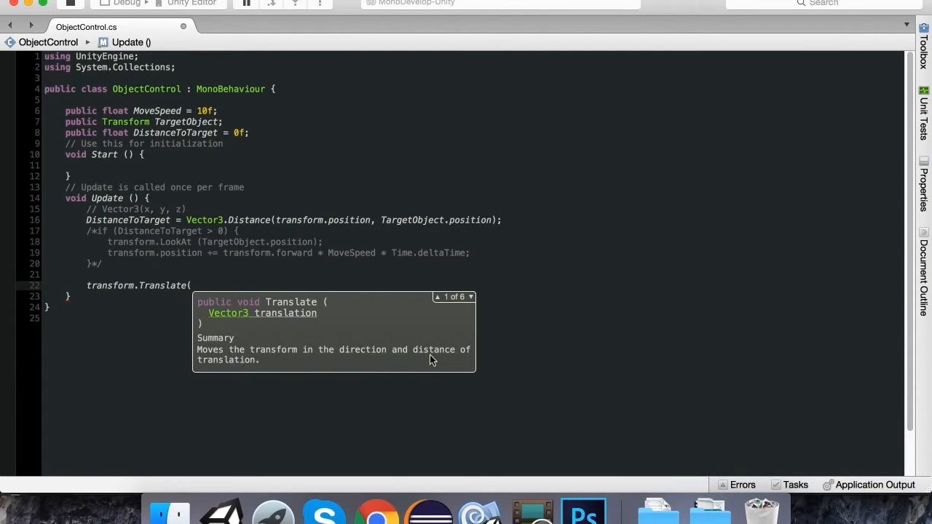
mouse_move(282, 337)
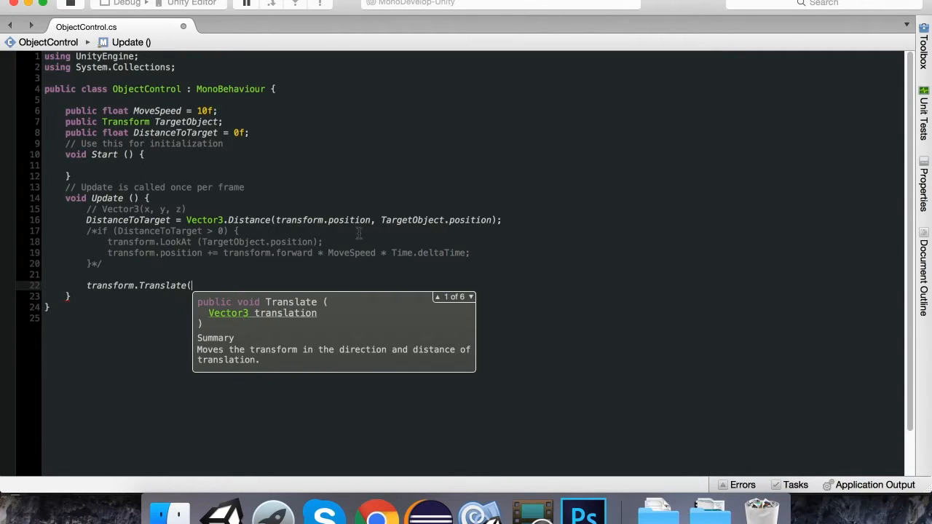
mouse_move(444, 466)
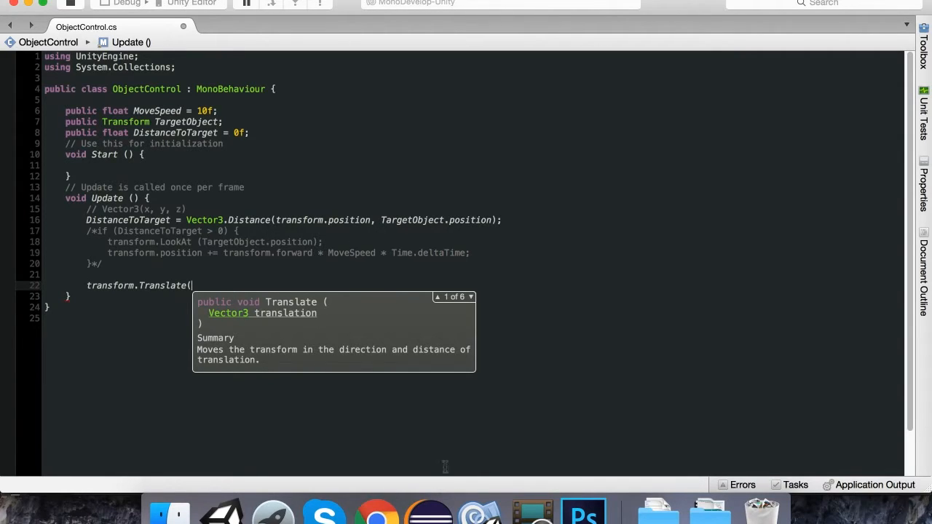
Switch to Photoshop, sketch a red stroke, and start a new 1024×1024 document
click(583, 509)
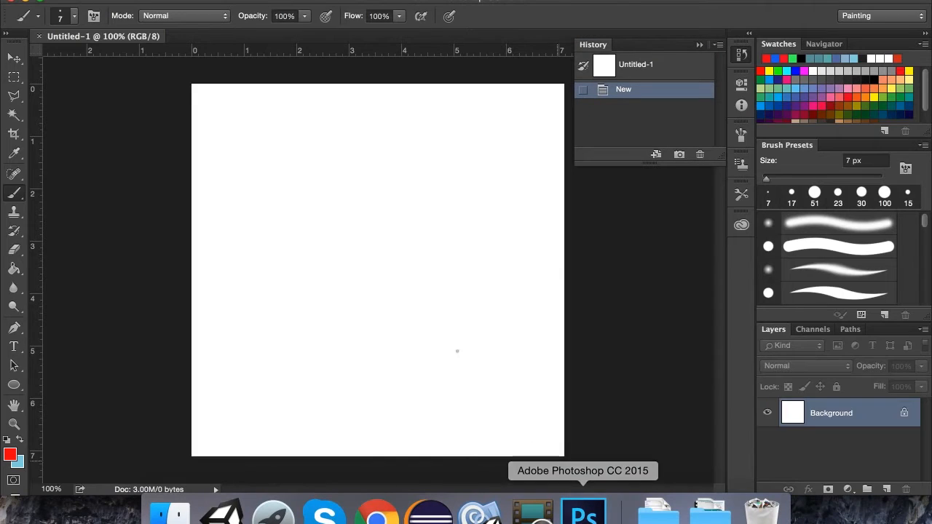
mouse_move(224, 230)
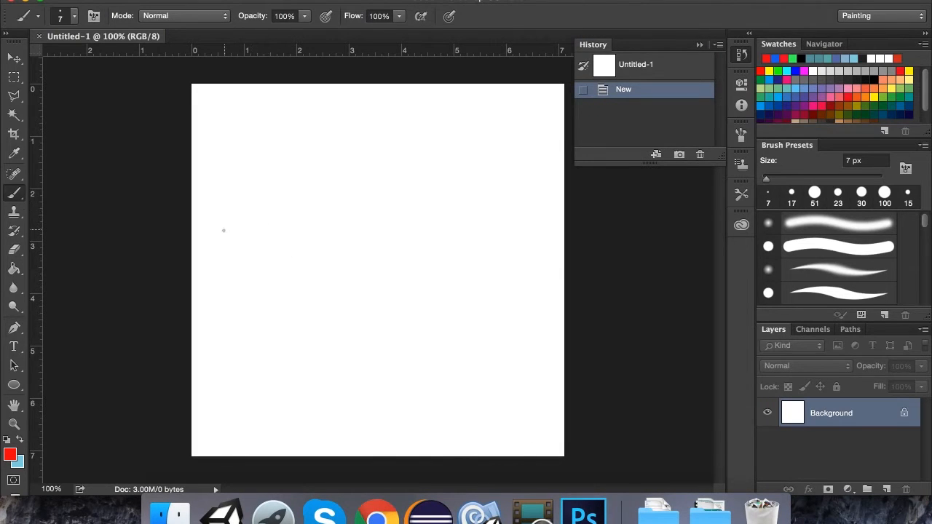
mouse_move(207, 306)
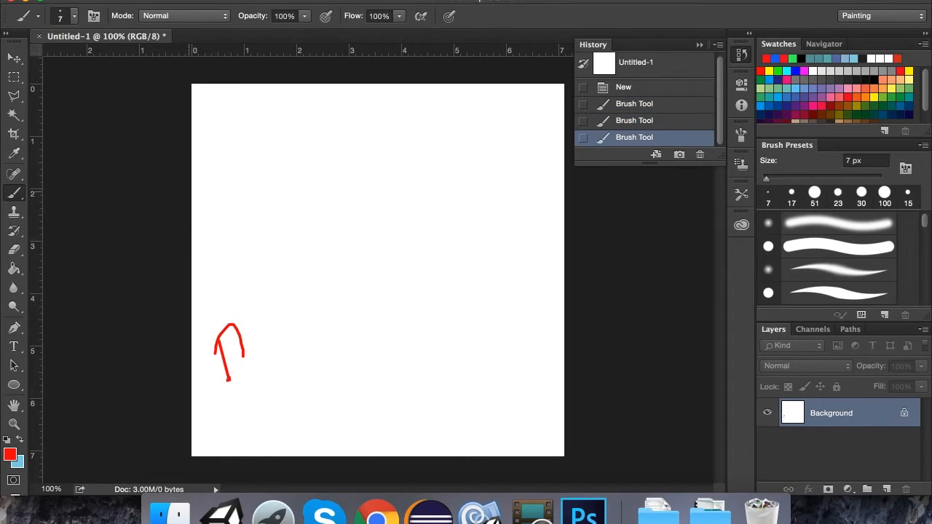
click(13, 250)
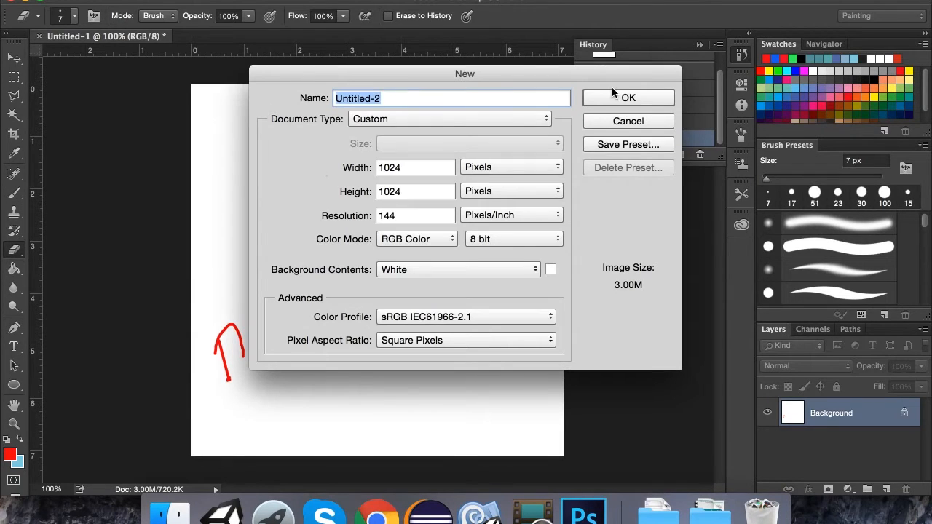
Create Untitled-2, mark red dots A and B, and begin choosing blue as foreground
click(628, 96)
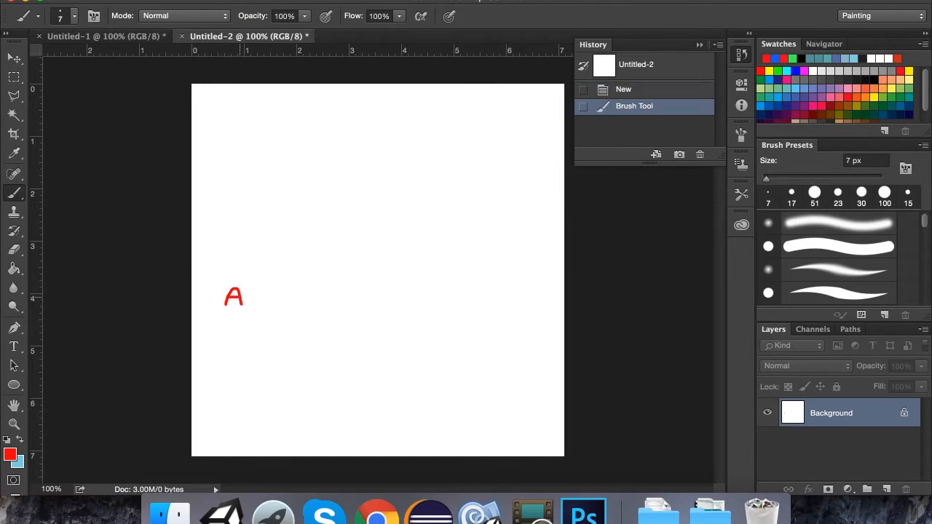
click(233, 321)
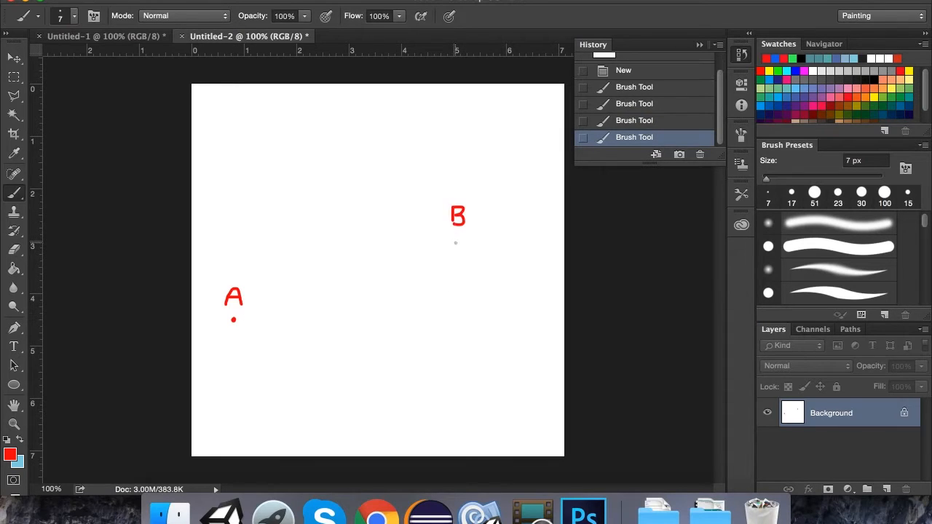
click(456, 245)
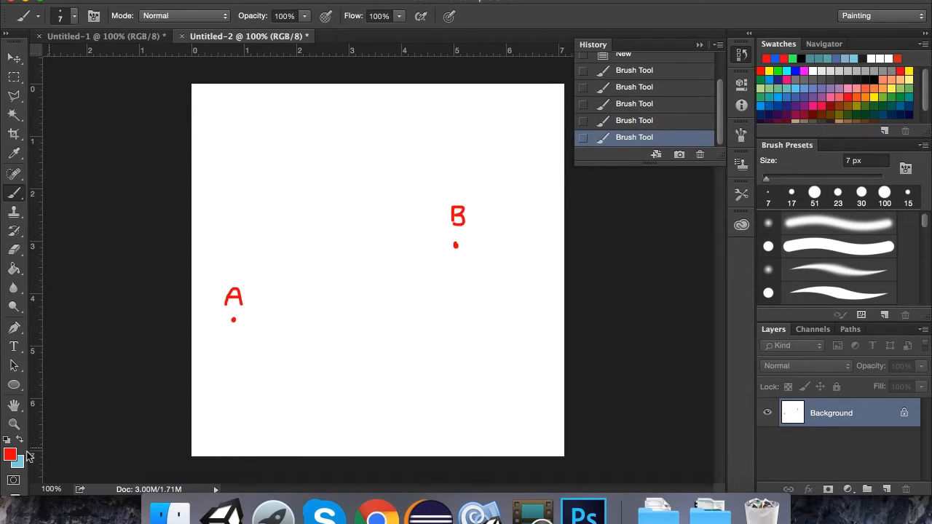
click(10, 454)
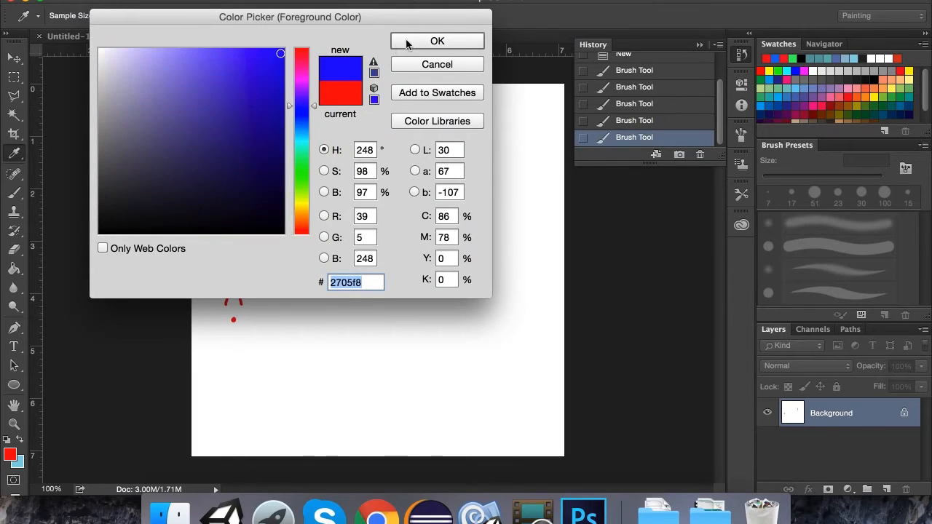
Draw a blue arrow A→B, write B − A in green above it, then pick pink
click(437, 41)
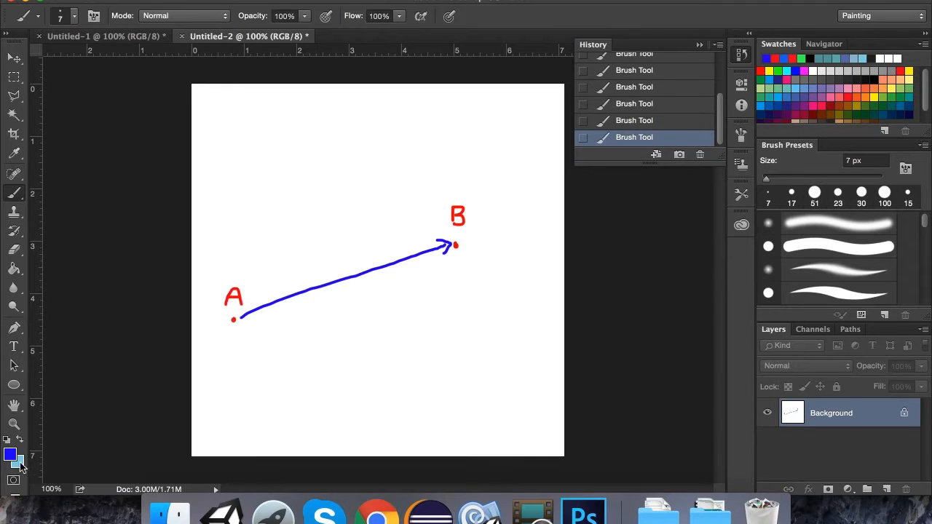
click(10, 454)
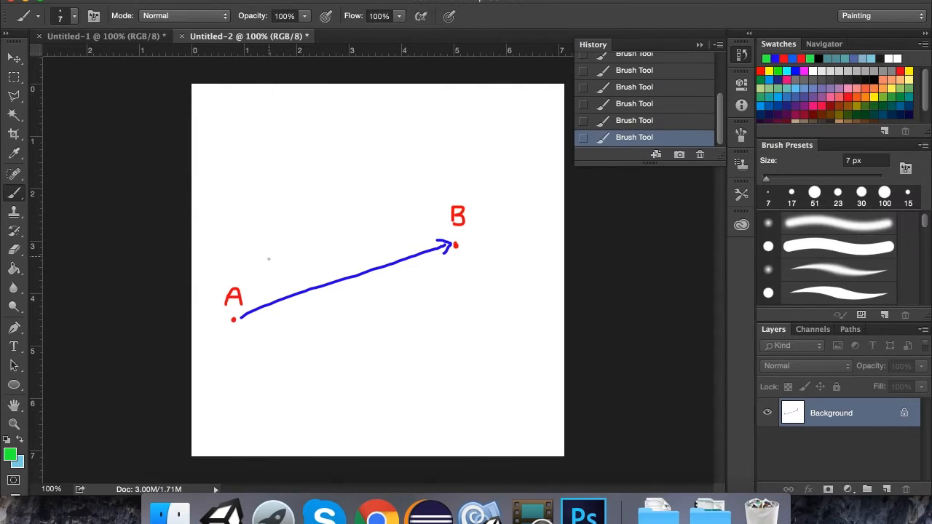
drag(265, 250, 323, 247)
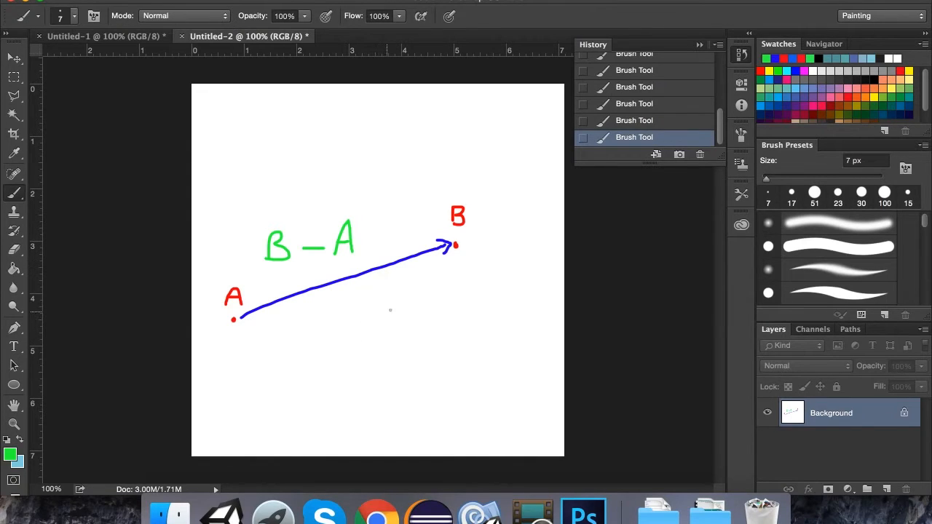
mouse_move(339, 317)
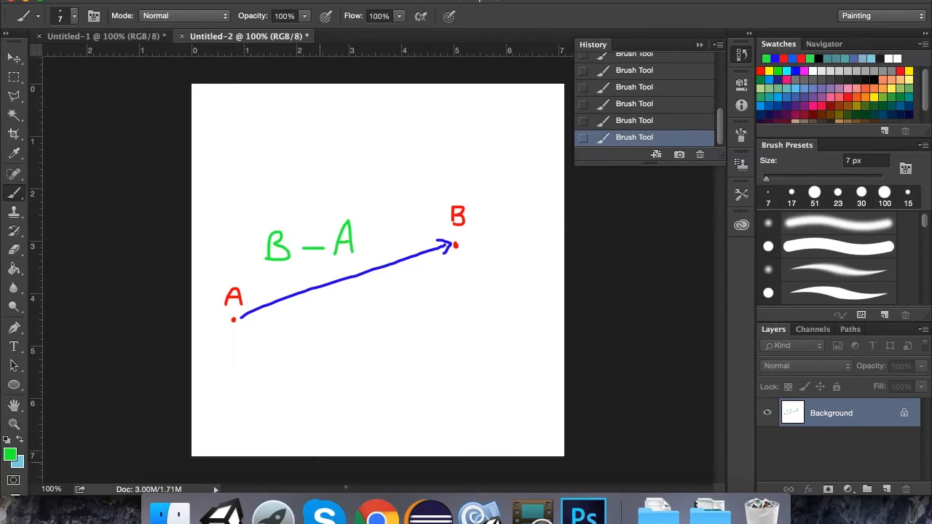
click(11, 454)
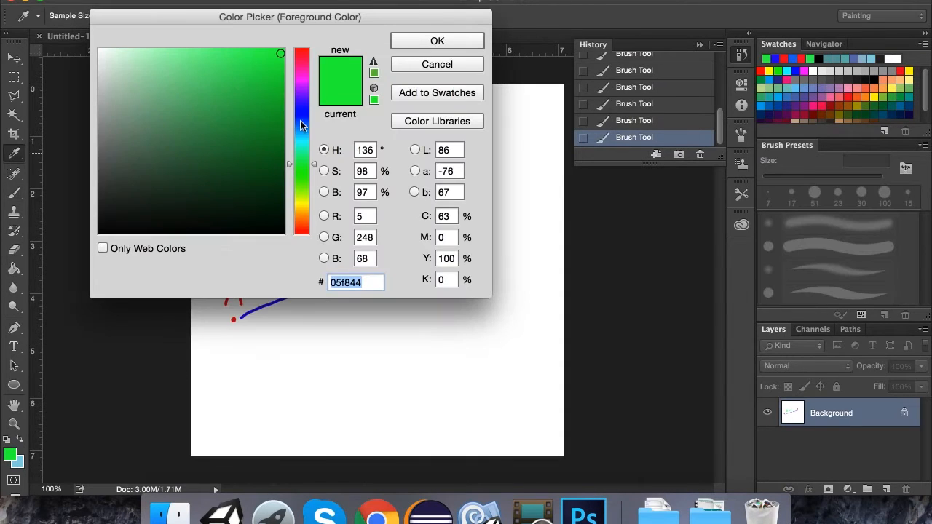
click(436, 40)
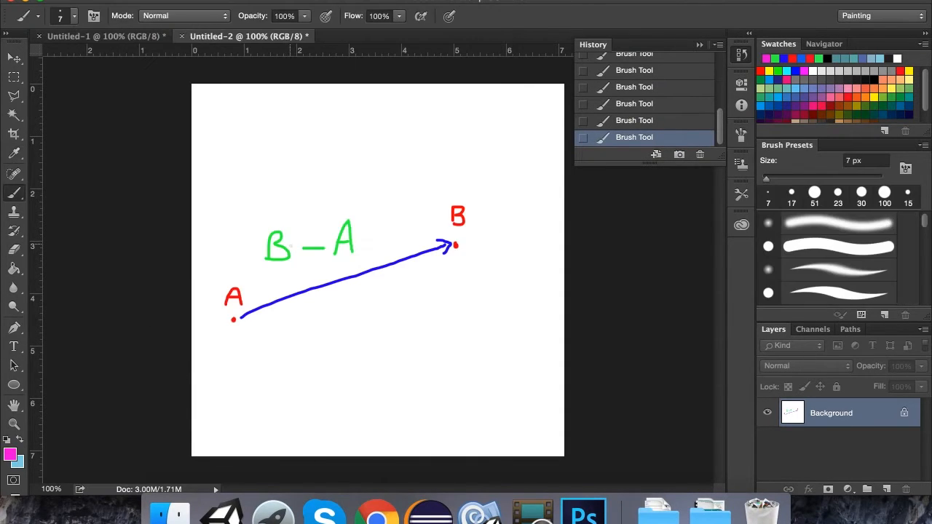
Annotate in pink: transform.position and (x, y, z) under A, Target at top, (x, y, z) beside B
click(212, 355)
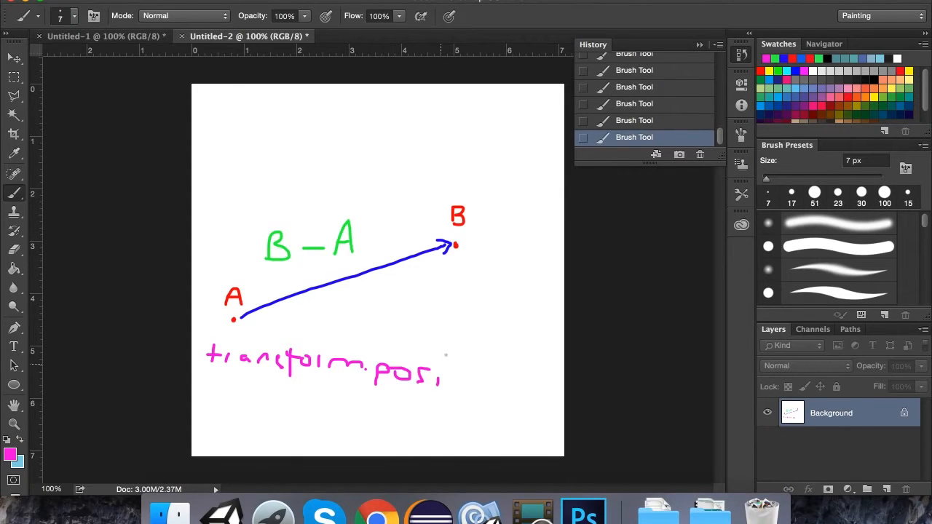
drag(444, 376, 473, 382)
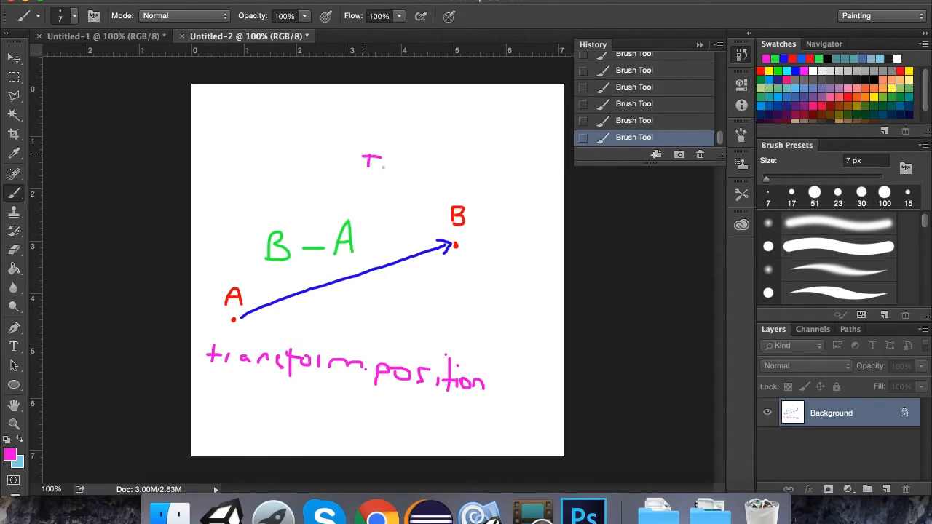
drag(379, 163, 437, 187)
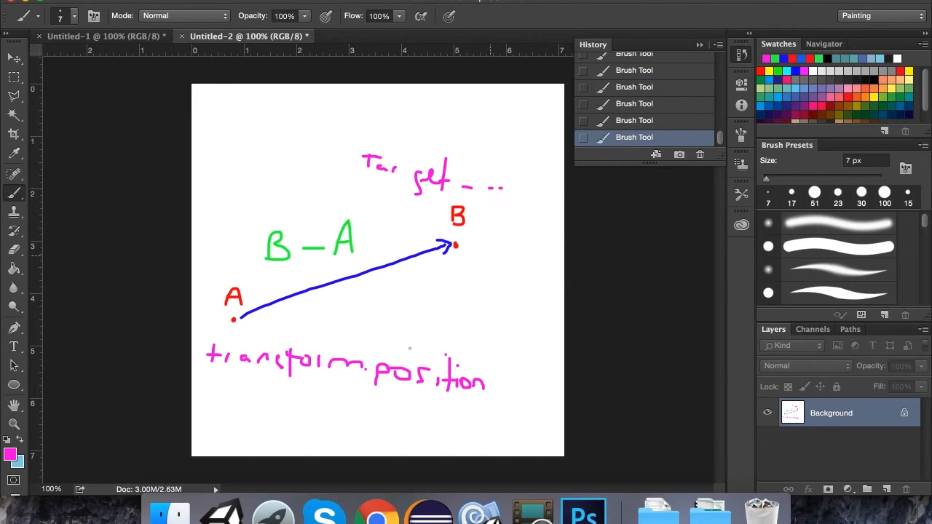
mouse_move(306, 283)
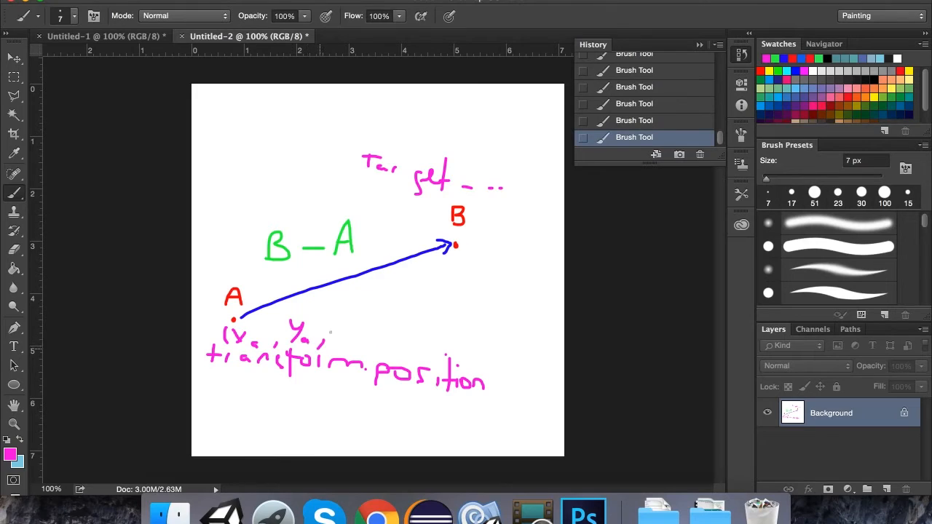
click(335, 335)
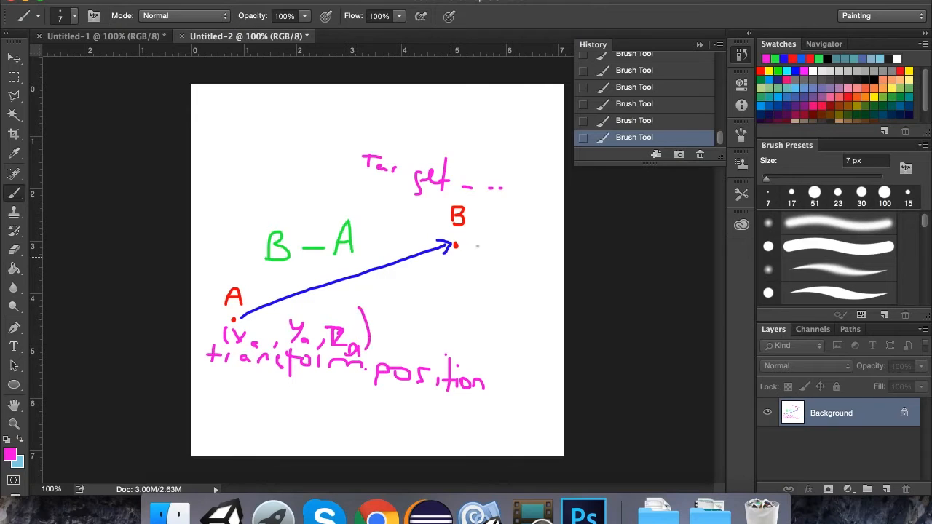
drag(473, 244, 495, 248)
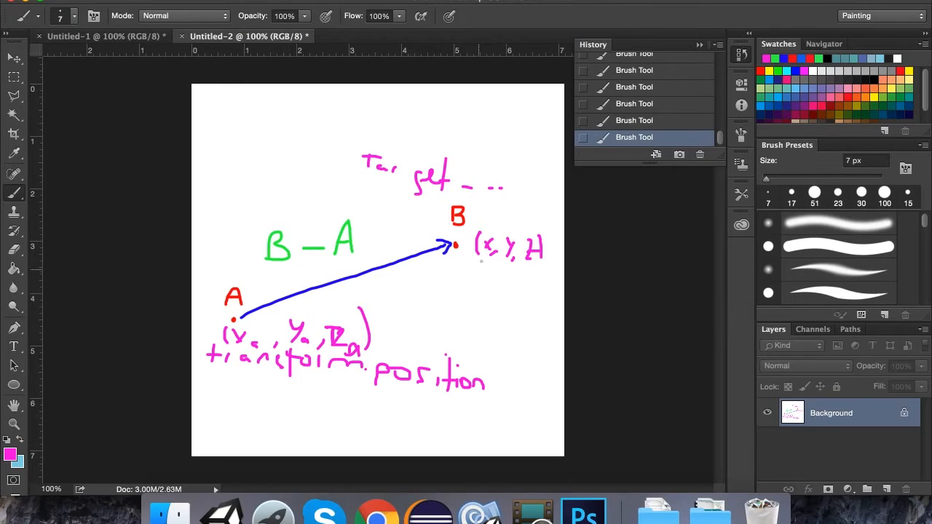
mouse_move(583, 512)
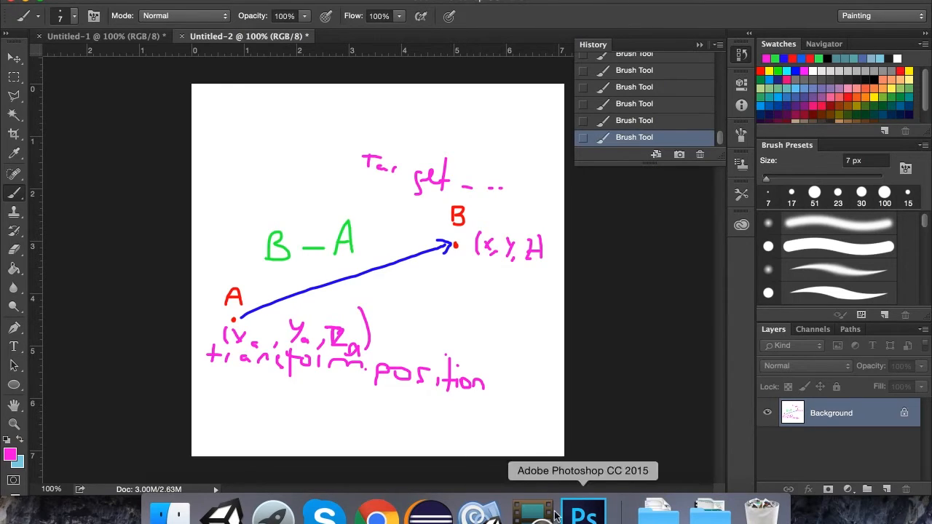
mouse_move(221, 513)
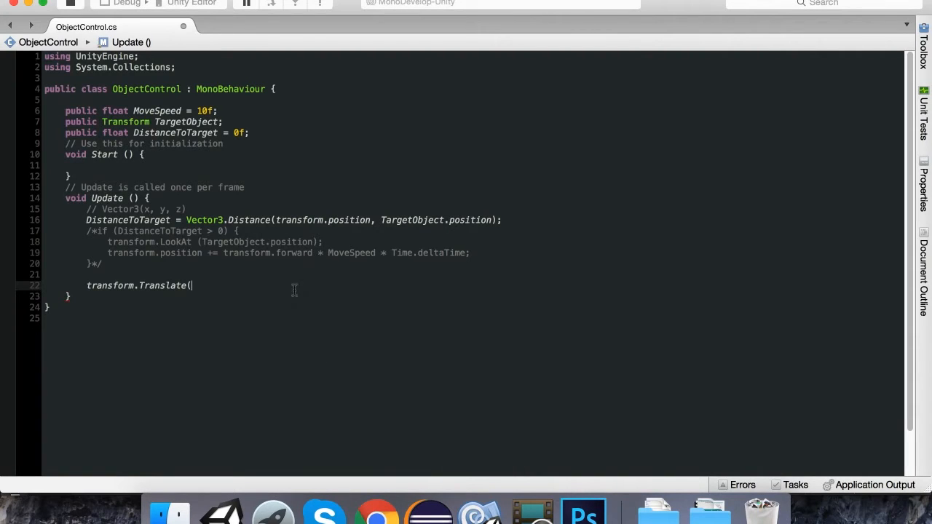
Write transform.Translate((TargetObject.position - transform.position) * Time.deltaTime); in Update
text())
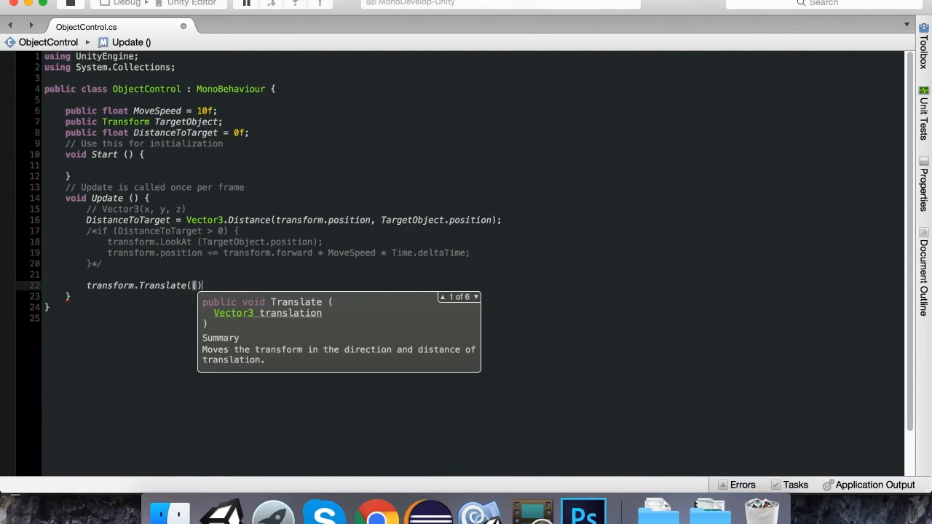
text(Target)
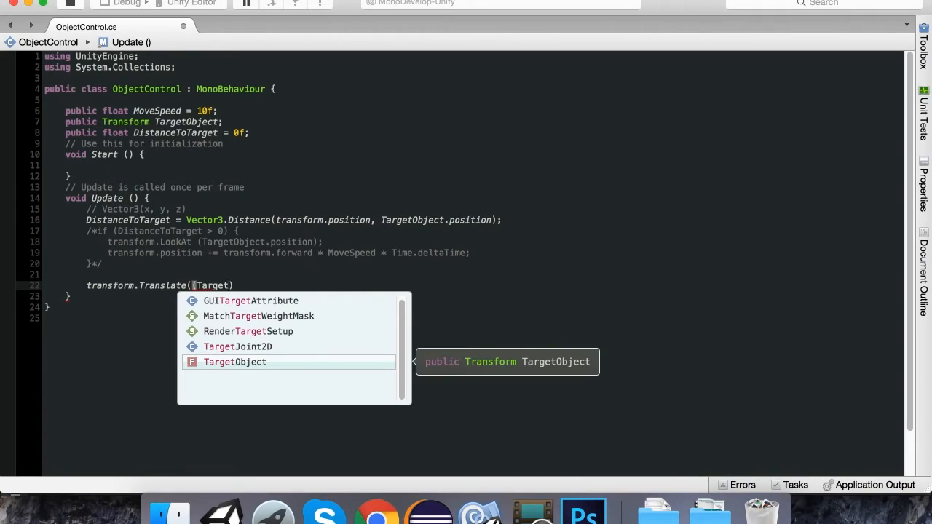
text(Object.position -)
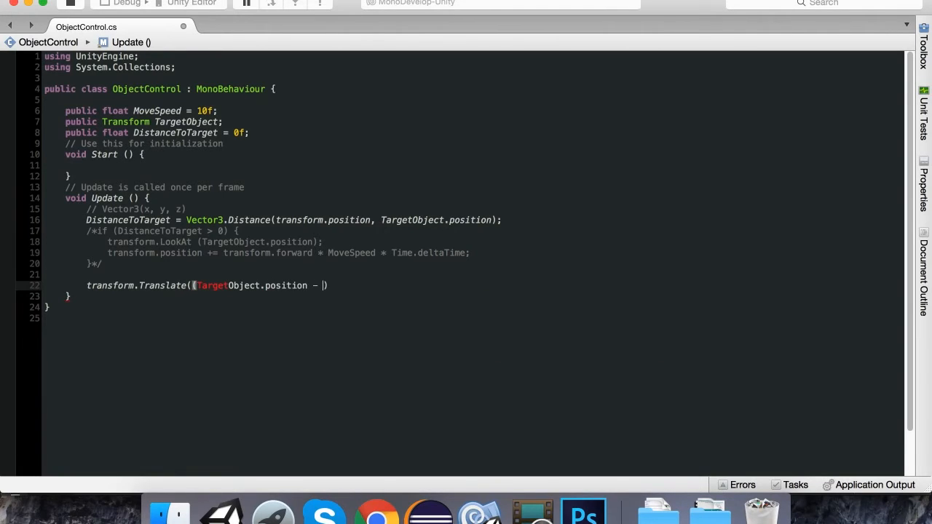
text(transform.position)
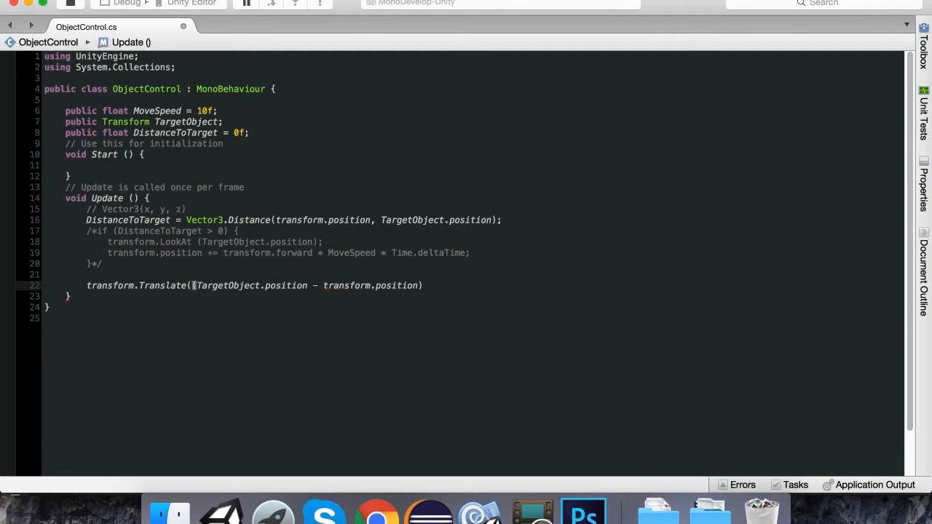
text());)
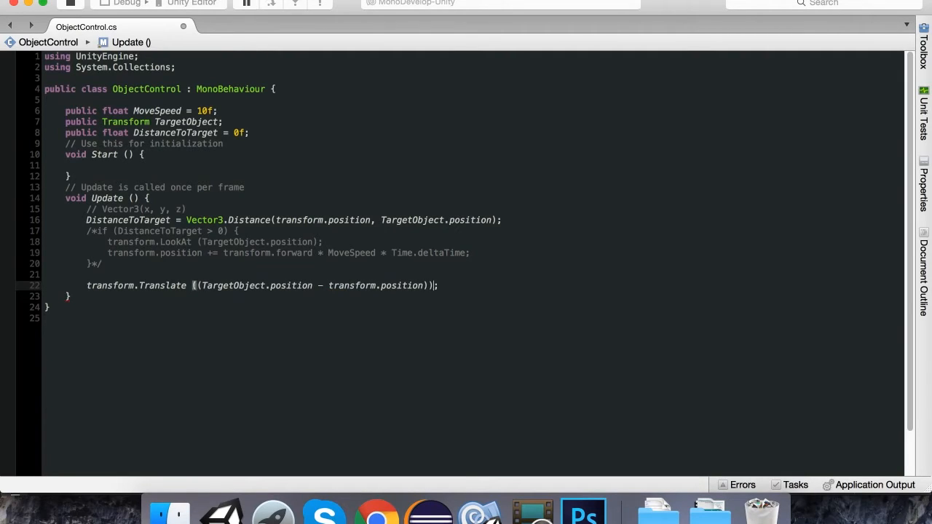
text(* Time.deltaTime)
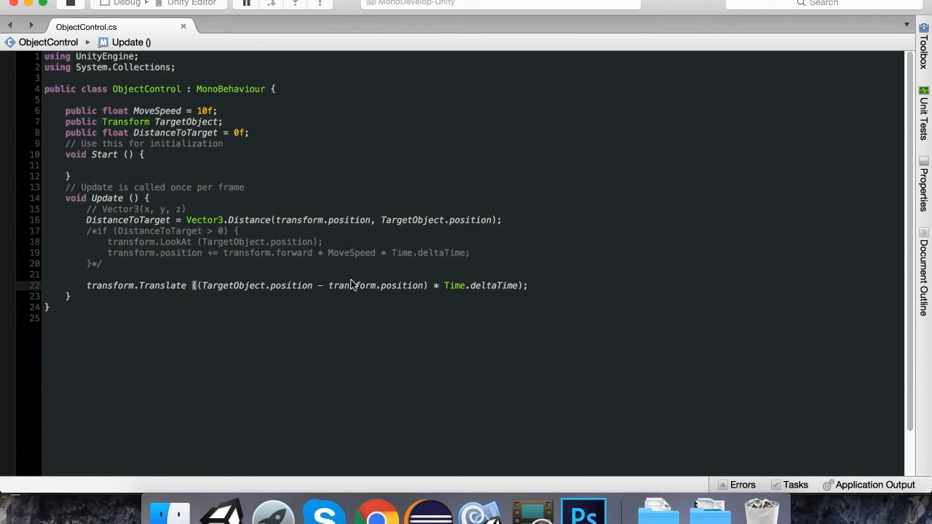
mouse_move(274, 506)
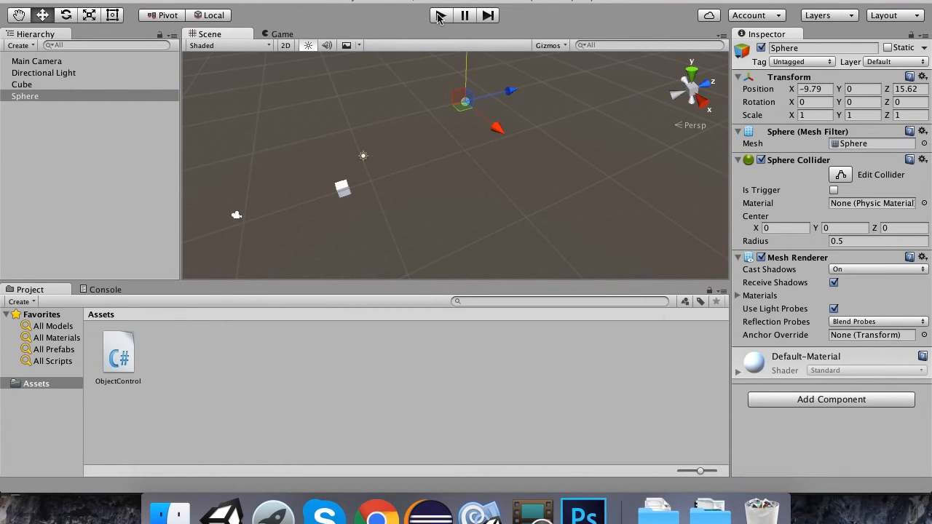
click(439, 15)
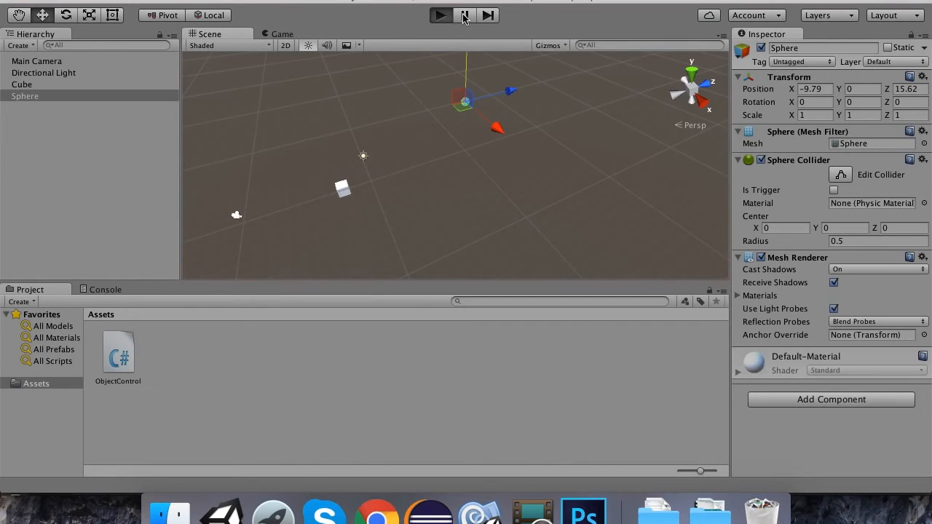
click(440, 15)
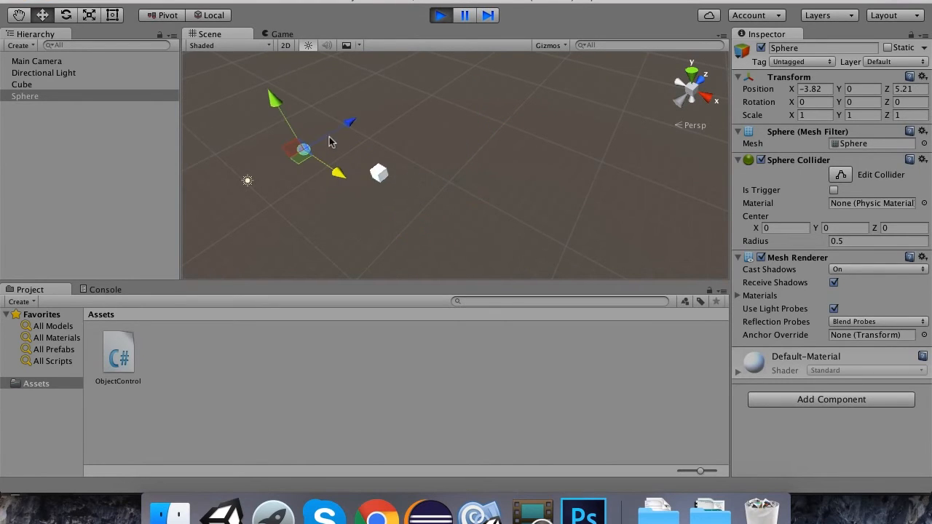
drag(302, 149, 517, 153)
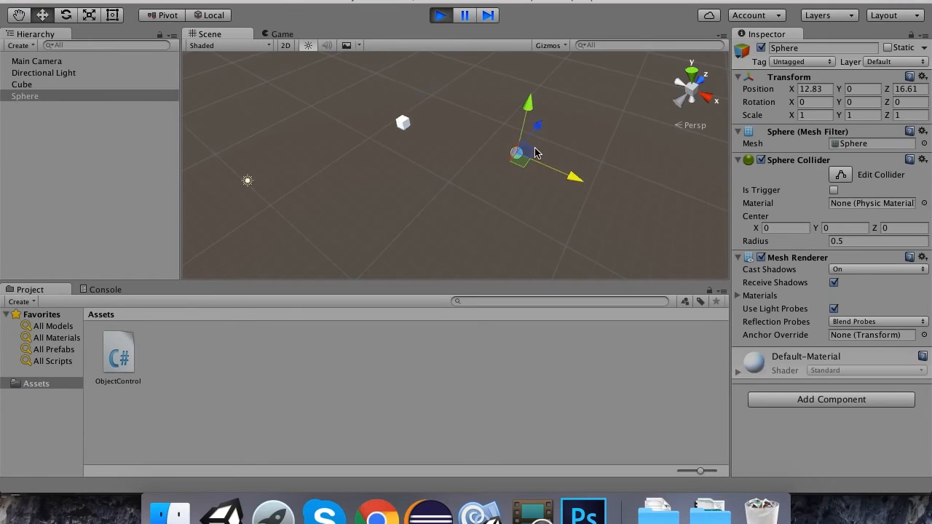
drag(516, 153, 521, 157)
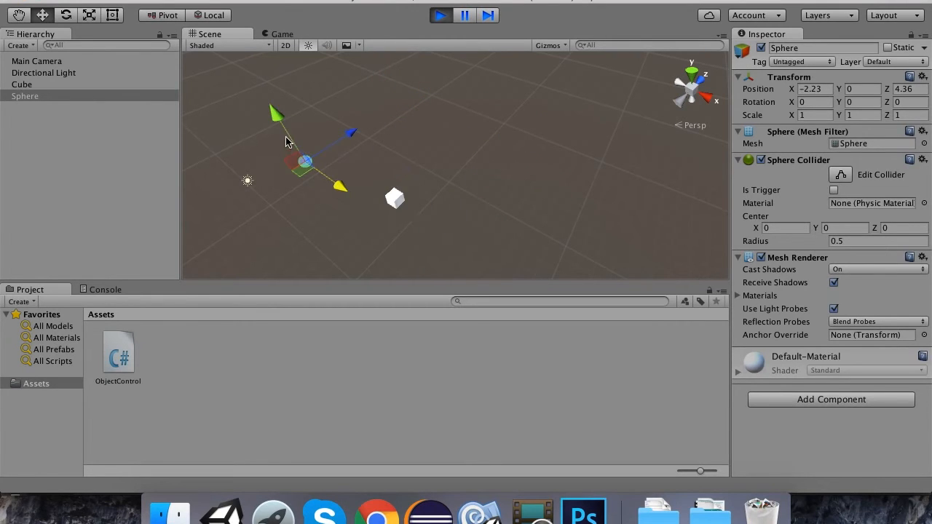
drag(341, 186, 450, 143)
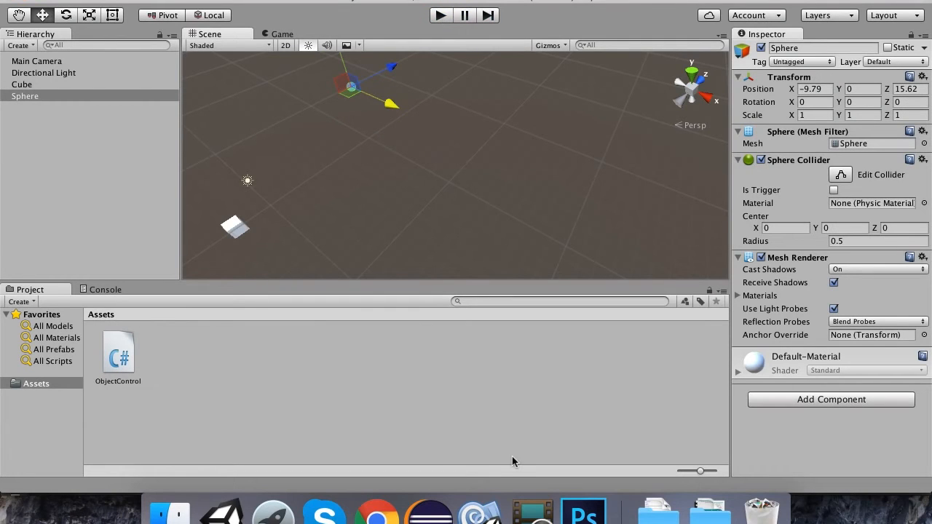
mouse_move(583, 509)
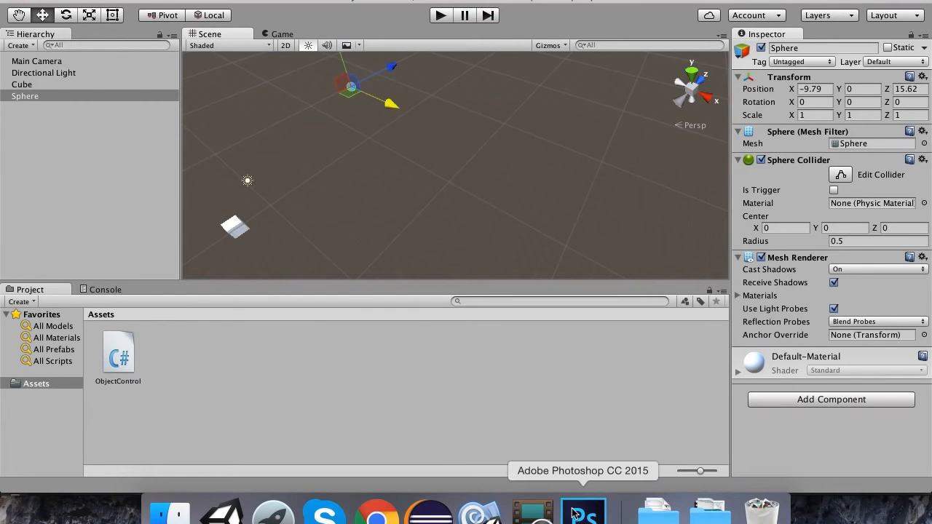
Bring the annotated A-to-B vector sketch in Photoshop back to the front
click(583, 510)
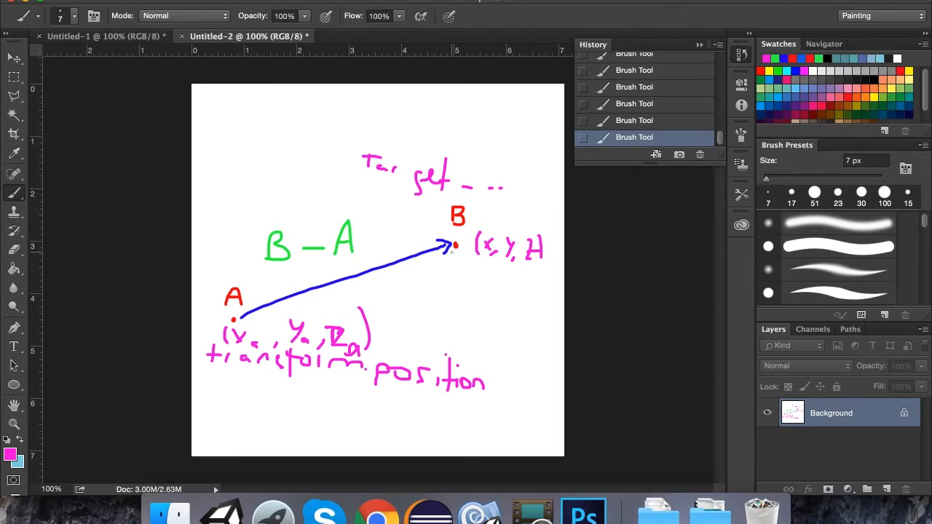
mouse_move(323, 512)
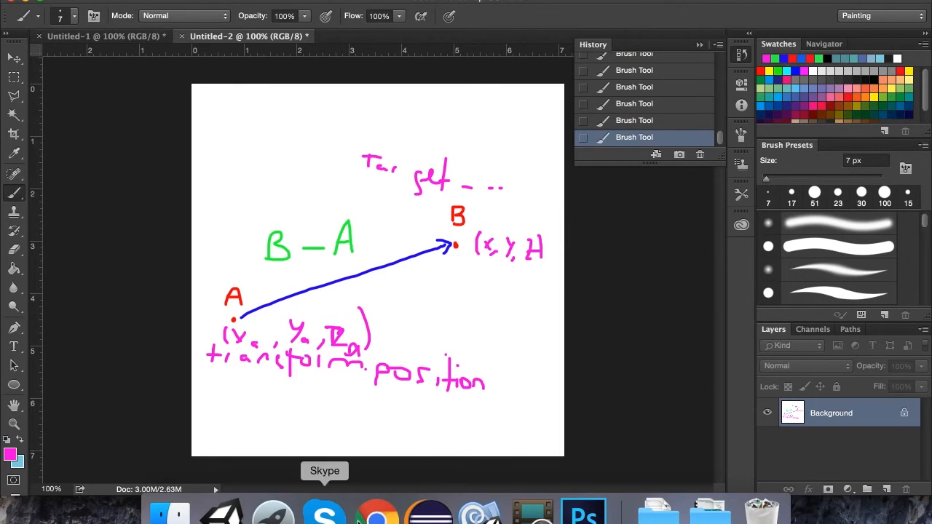
mouse_move(376, 503)
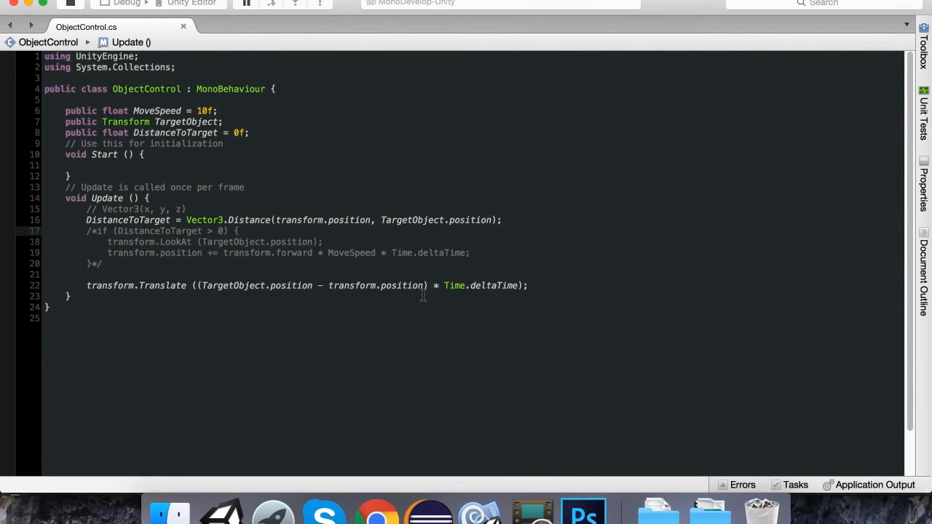
Insert '/ DistanceToTarget' into the Translate call before '* Time.deltaTime'
text(/)
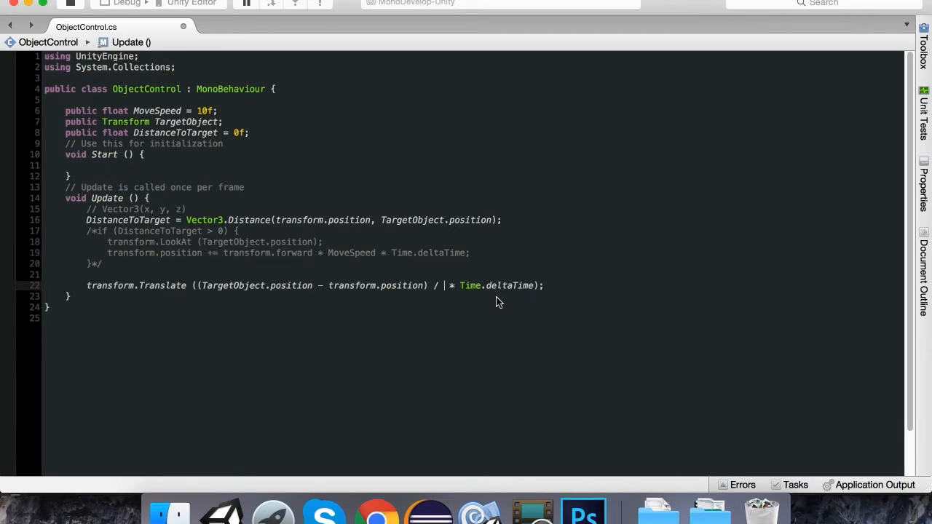
text(DistanceToTarget)
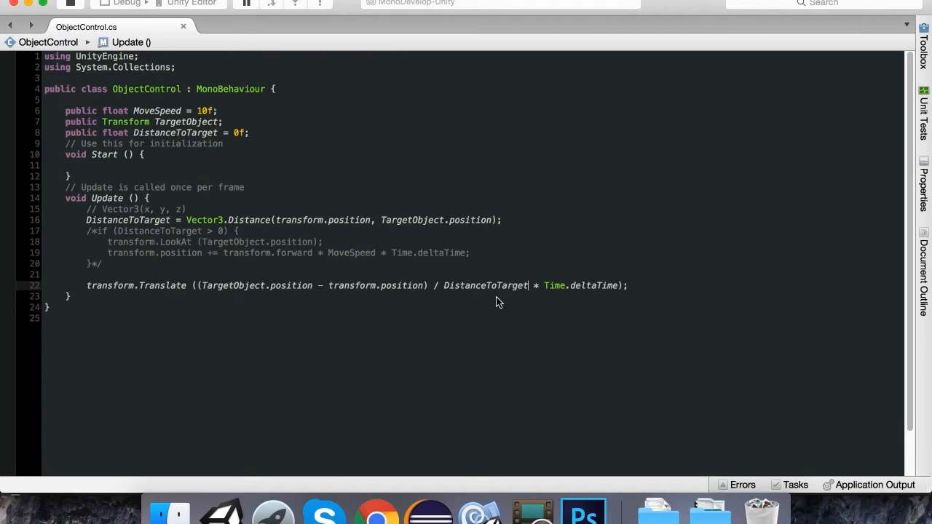
mouse_move(375, 512)
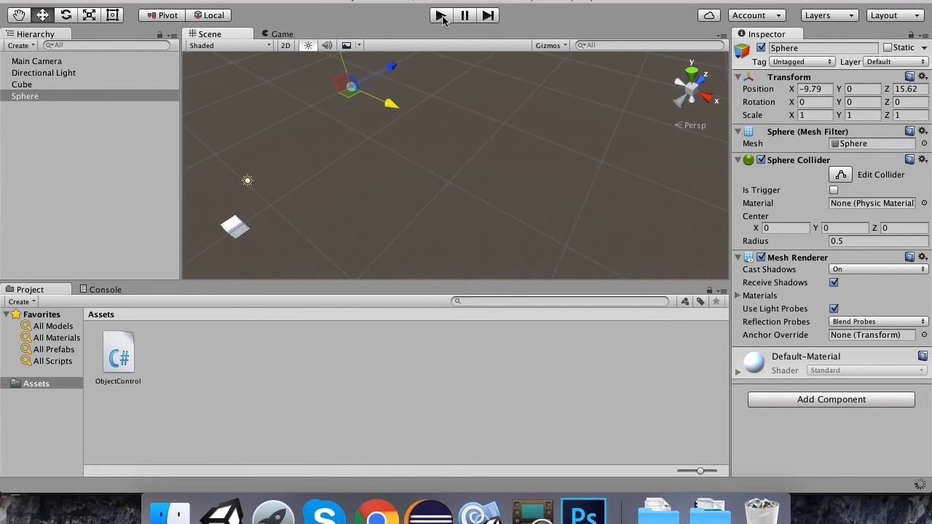
click(439, 14)
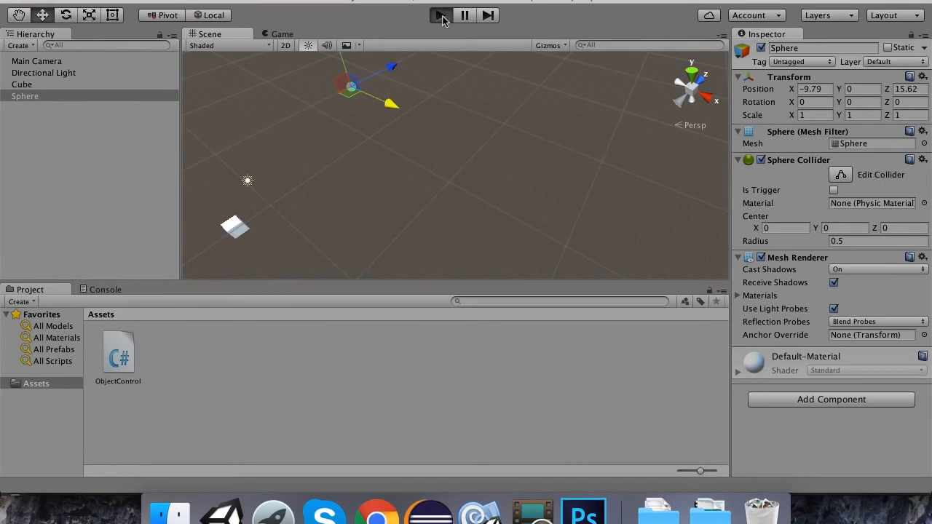
click(439, 14)
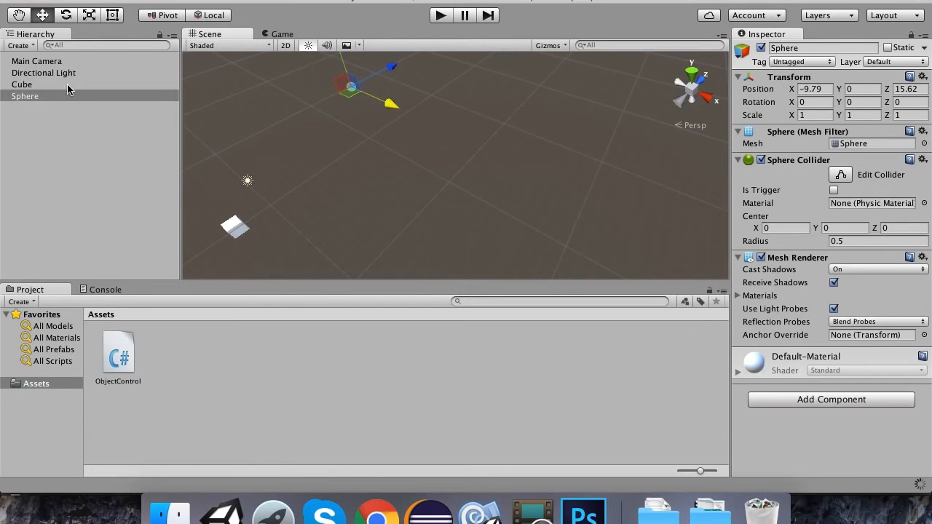
mouse_move(153, 86)
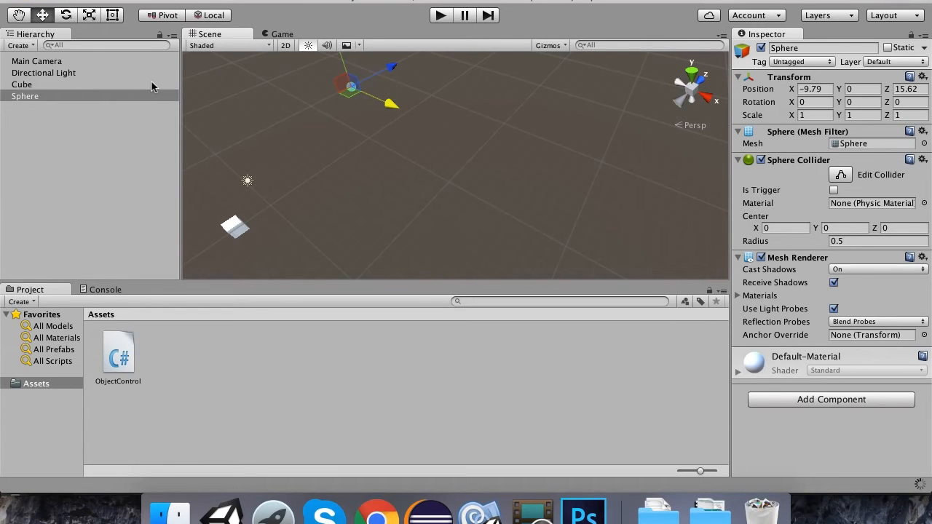
click(21, 84)
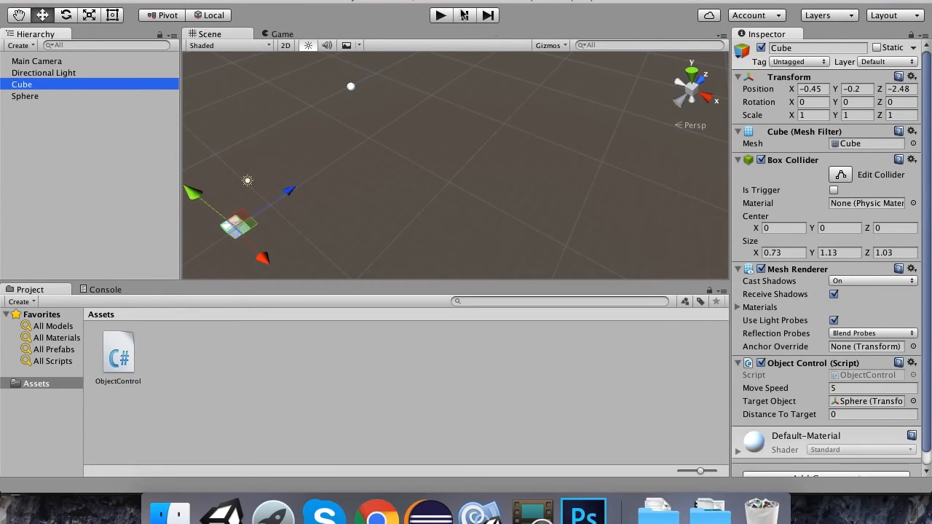
click(439, 15)
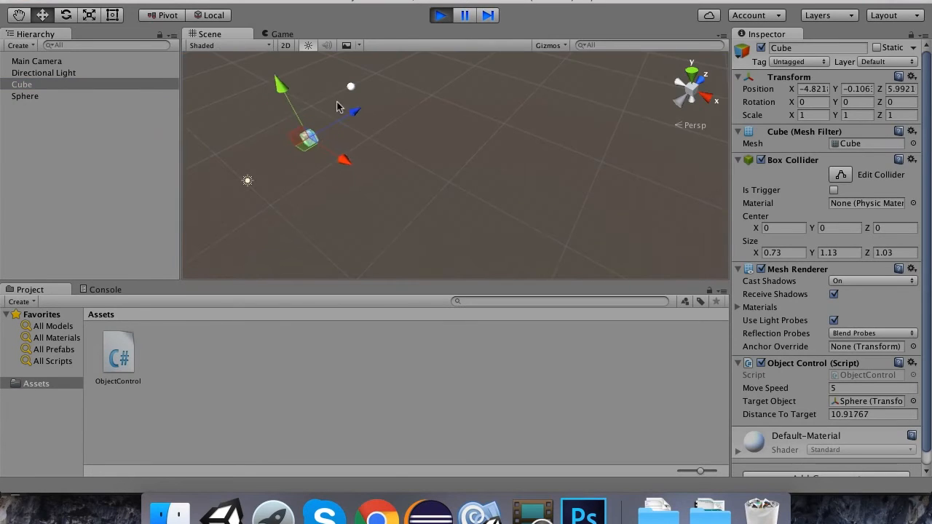
click(24, 96)
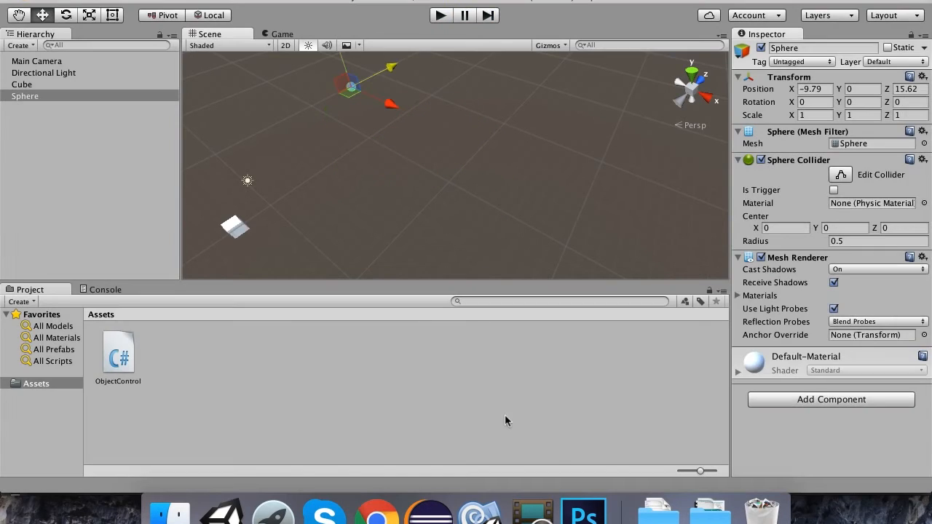
mouse_move(428, 355)
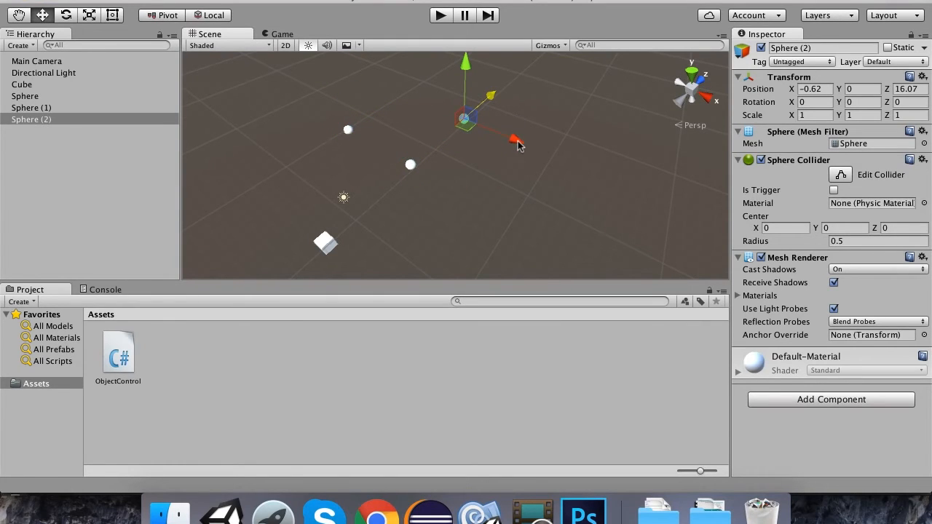
Duplicate the Sphere into waypoints Sphere (1)–(3) positioned around the cube
click(32, 131)
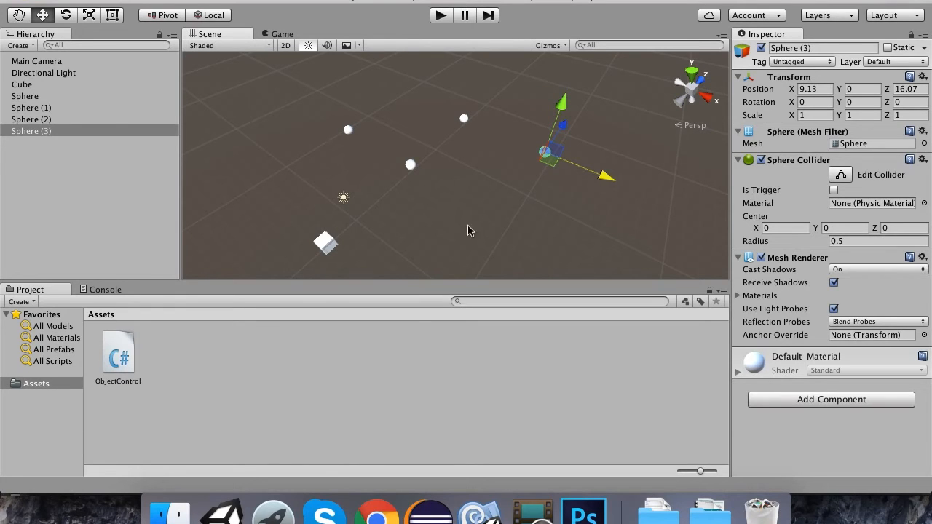
click(22, 83)
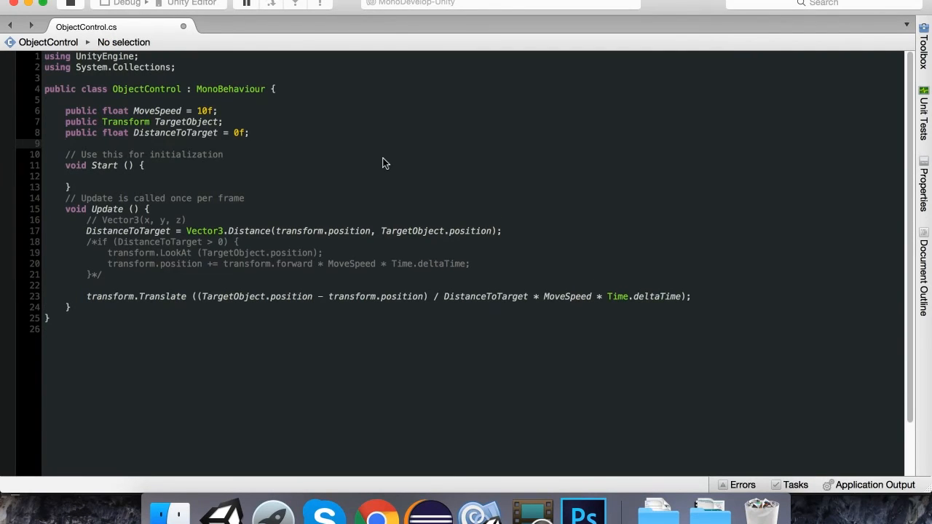
Declare 'public Transform[] Waypoints;' and 'public int wpIndex = 0;' in ObjectControl
text(public Transform A)
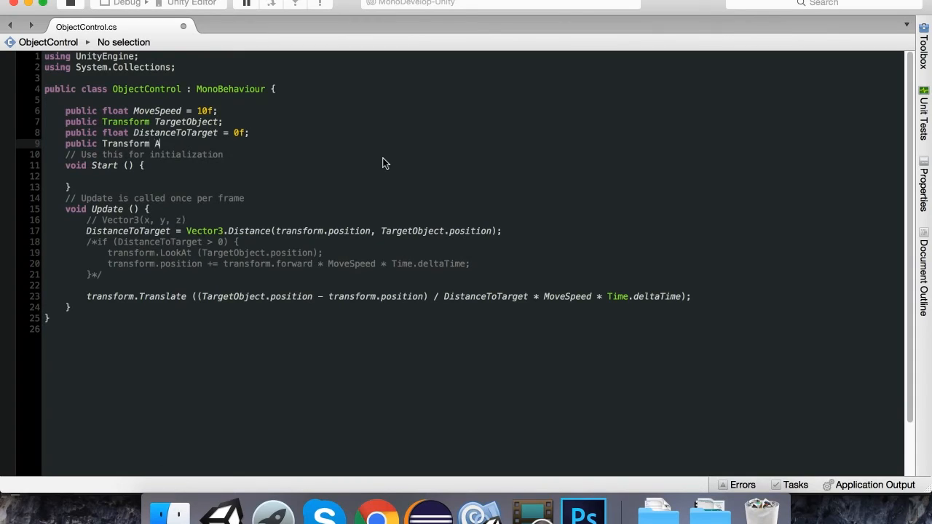
text(Wa)
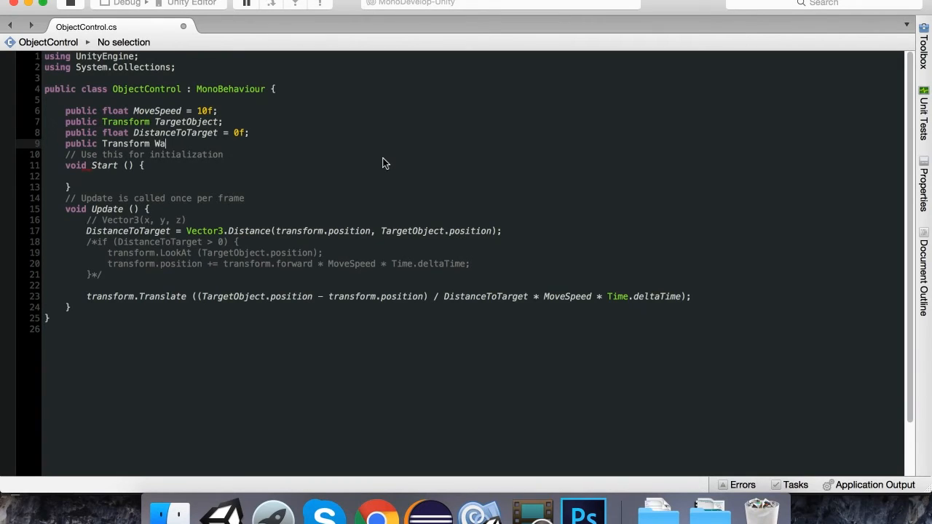
text(ypoints)
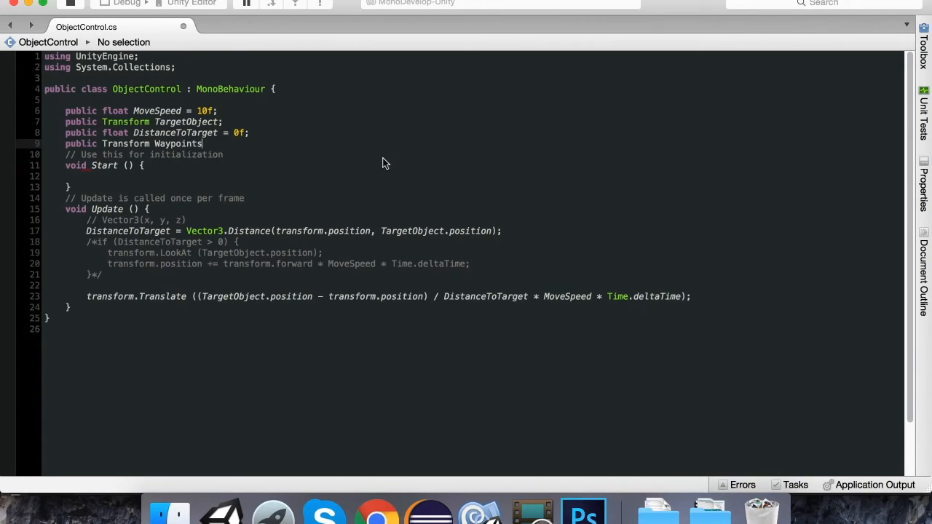
text(;)
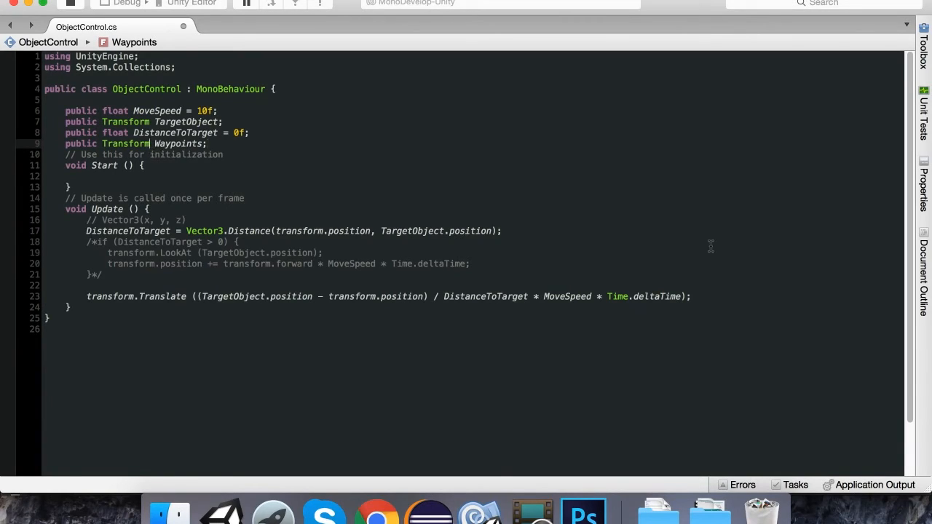
text([])
text(public int w)
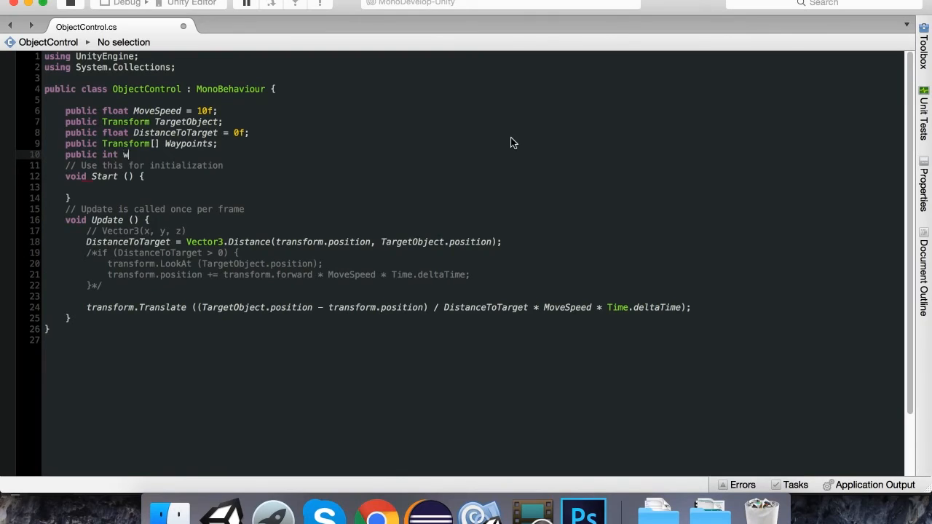
text(pIndex)
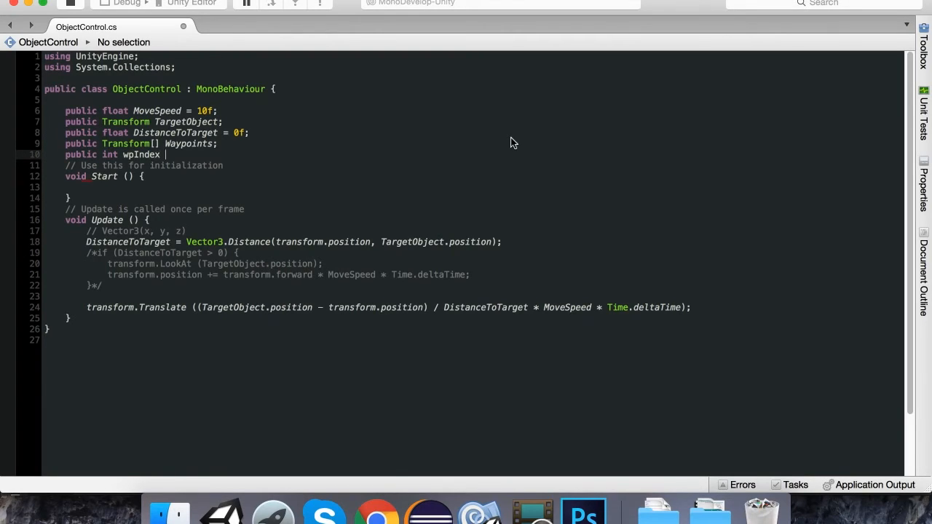
text(= 0;)
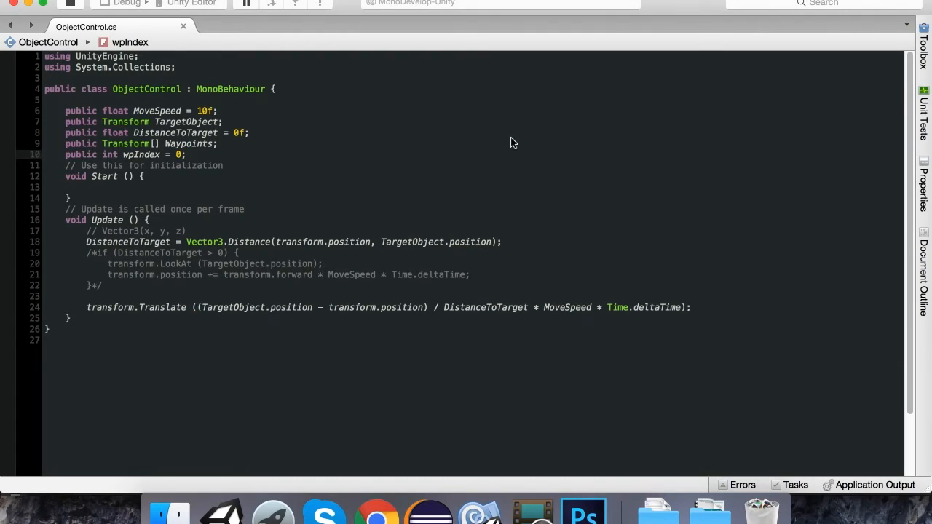
mouse_move(486, 139)
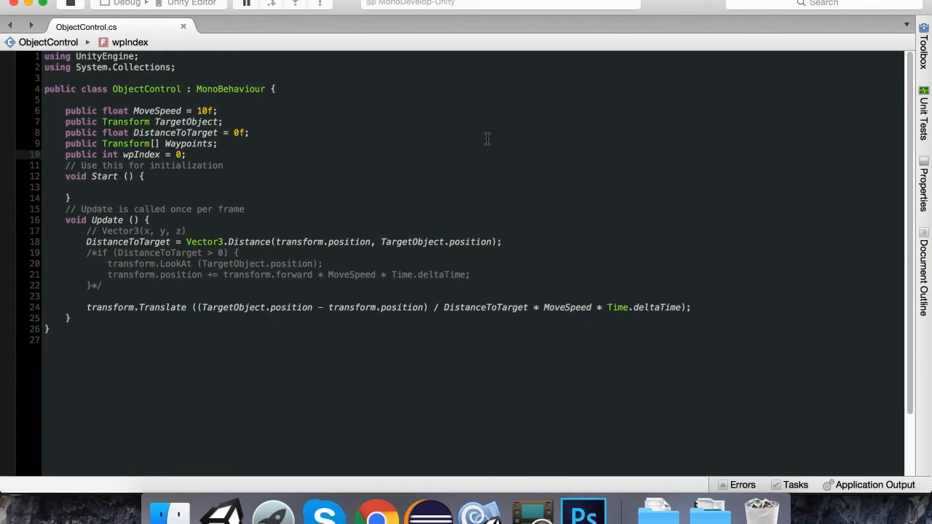
In Start, assign TargetObject = Waypoints [wpIndex];
click(87, 186)
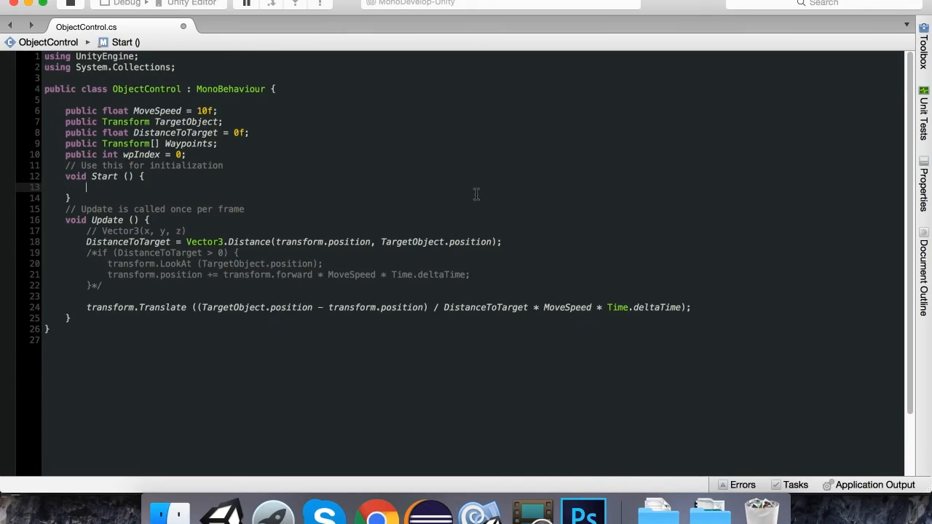
mouse_move(610, 185)
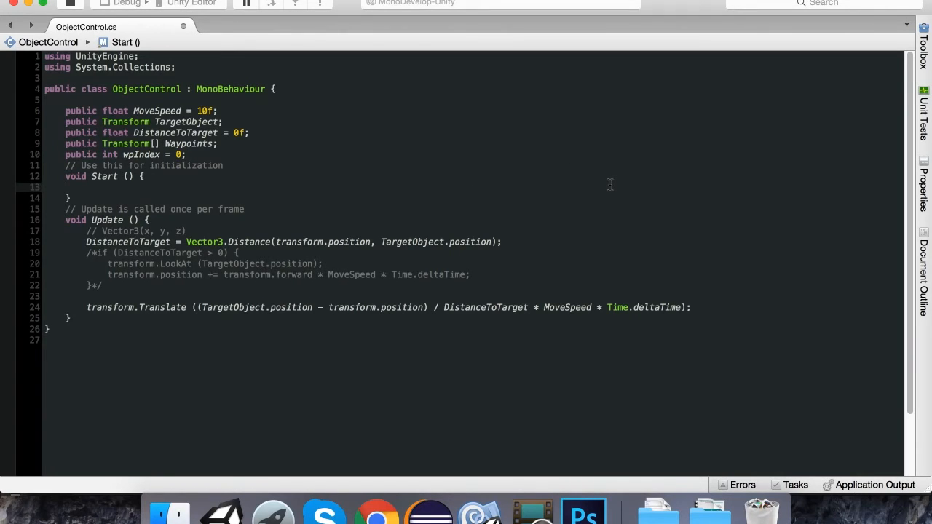
text(TargetObject =)
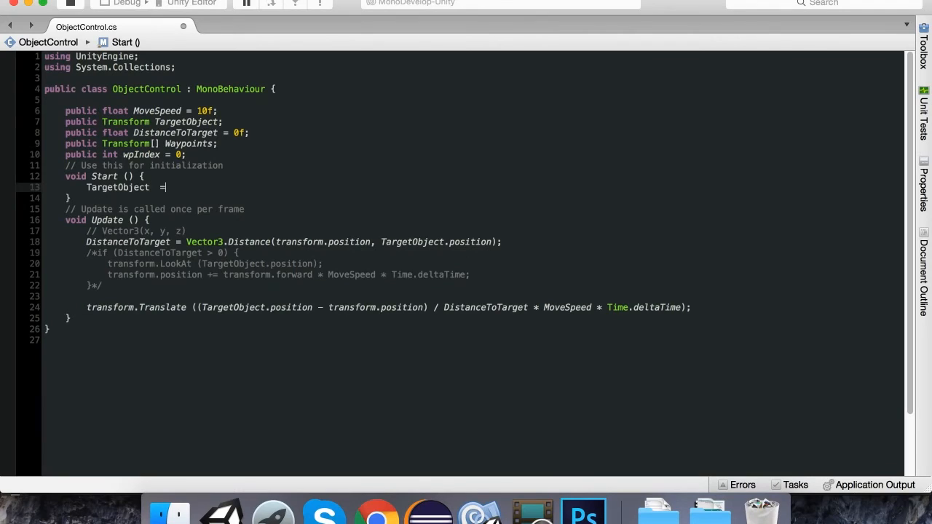
text(W)
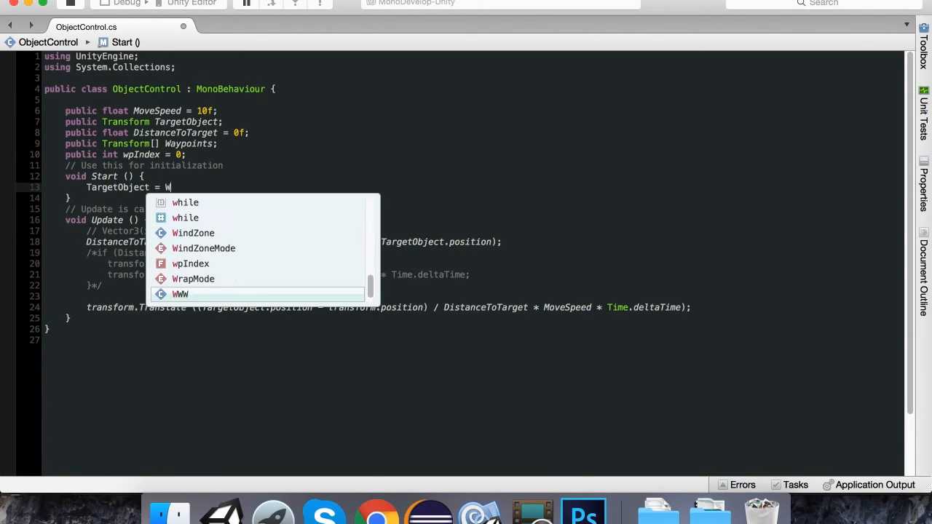
text(aypoints[)
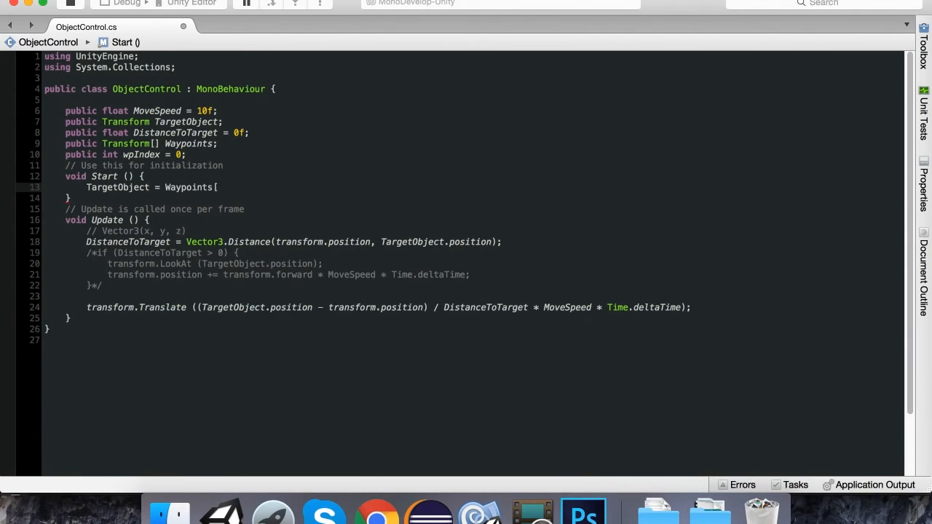
text(wpIndex];)
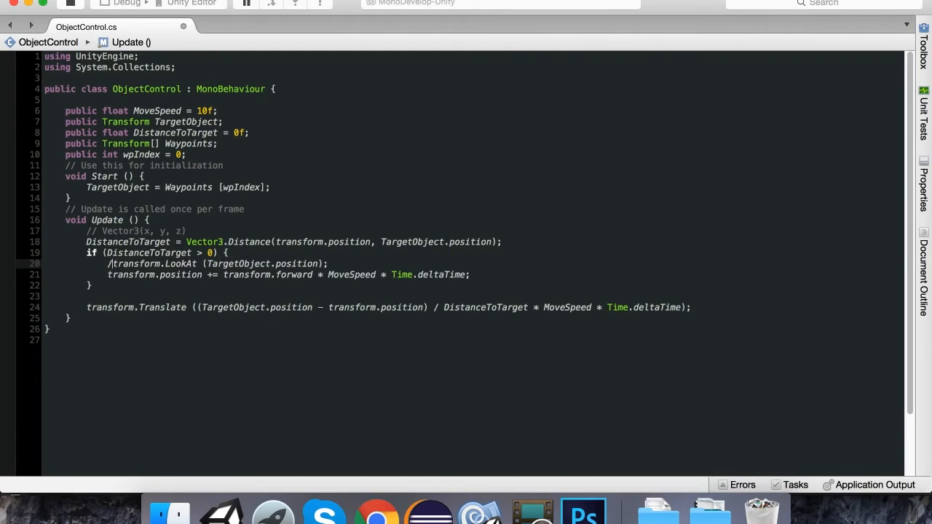
Comment out the old line in Update's if-block and add an empty else { branch after it
text(//)
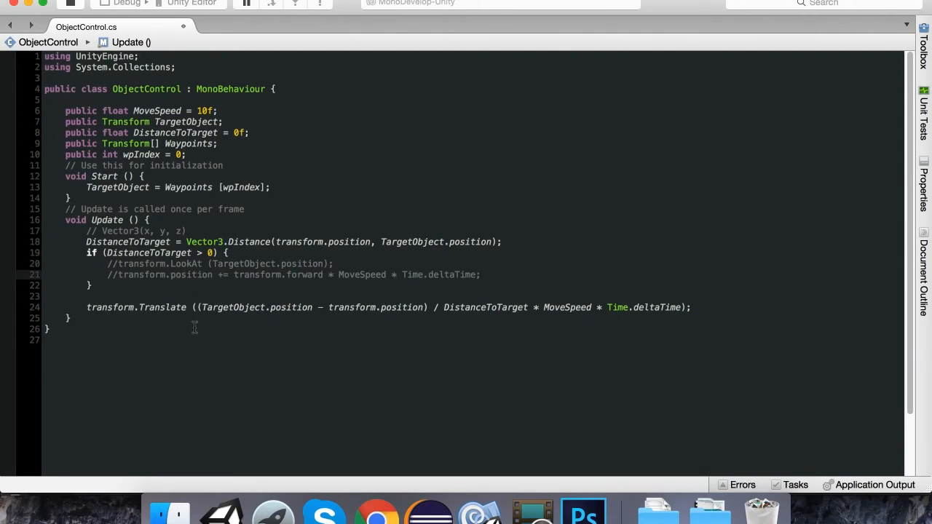
click(211, 307)
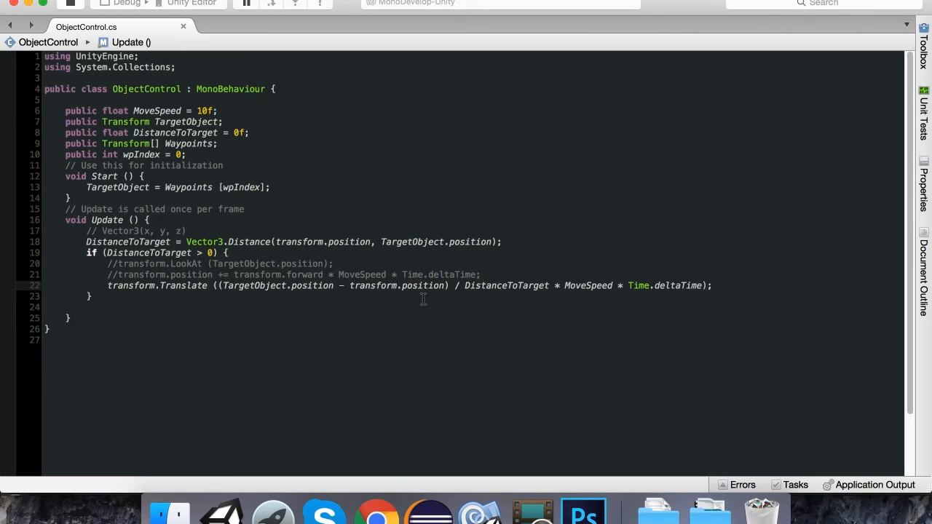
mouse_move(408, 314)
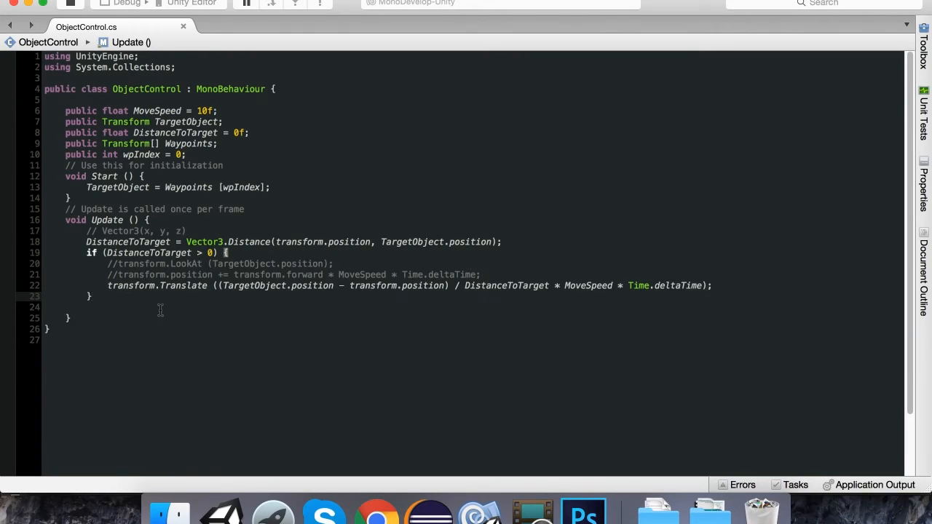
text(else{)
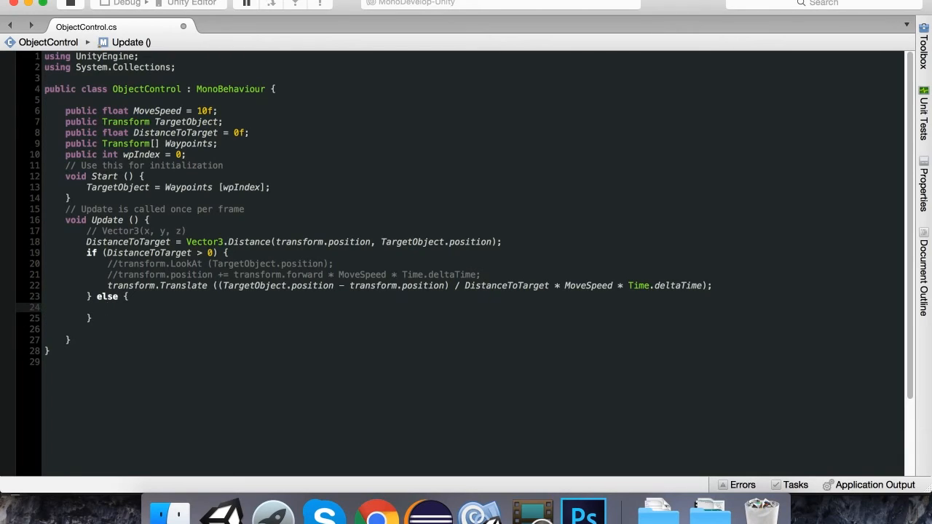
In the else block write wpIndex++; and if (wpIndex > Waypoints.Length) wpIndex = 0;
click(108, 306)
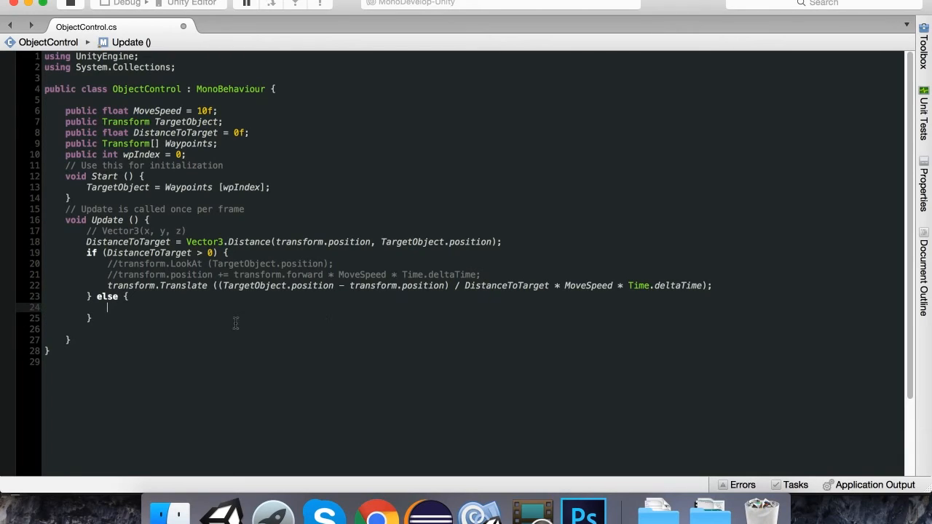
text(w)
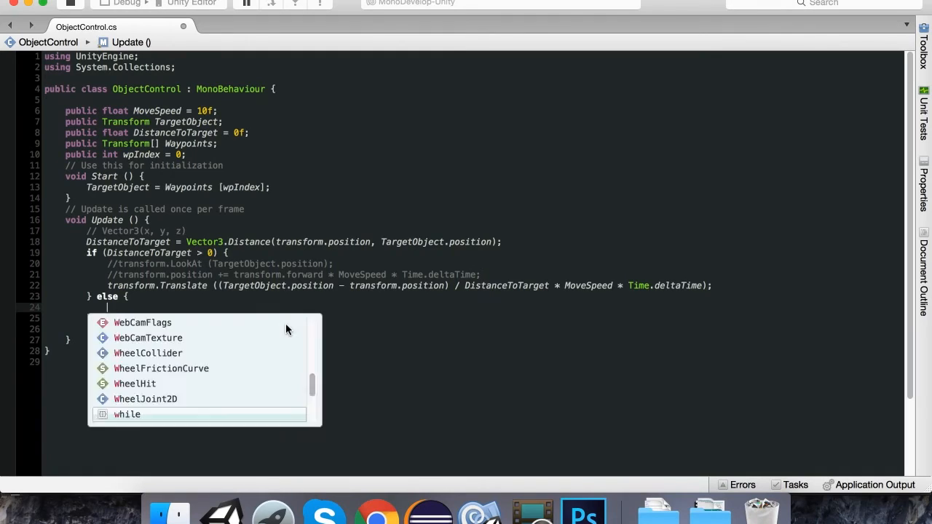
text(wpIndex)
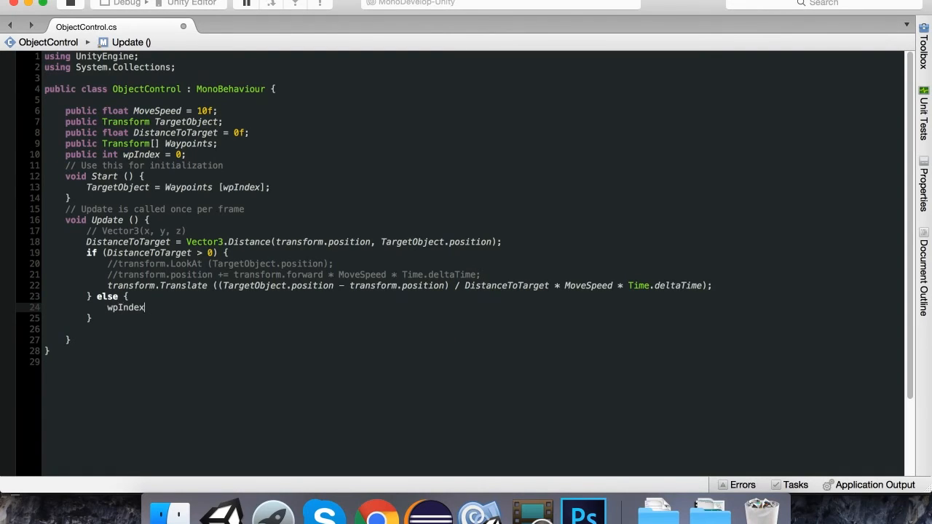
text(++;)
text(if()
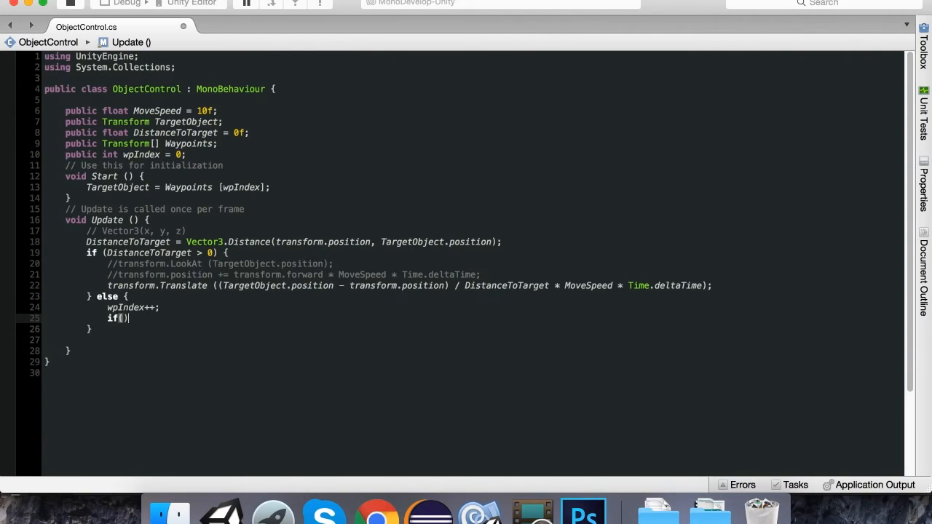
text(wpIndex)
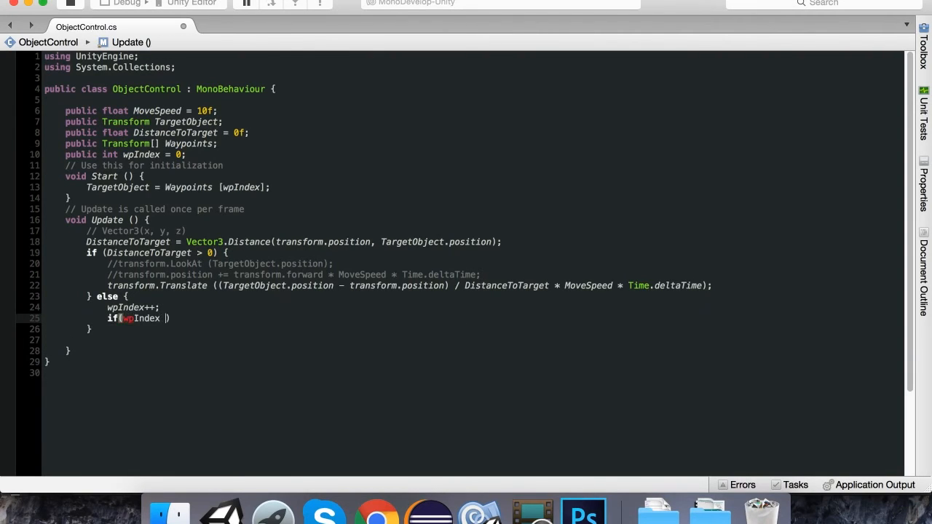
text(>)
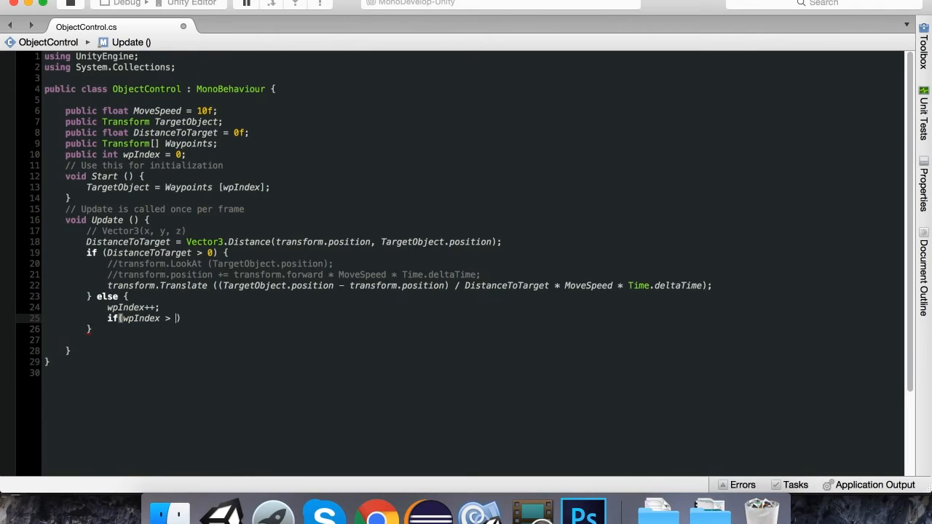
text(Waypoints.l)
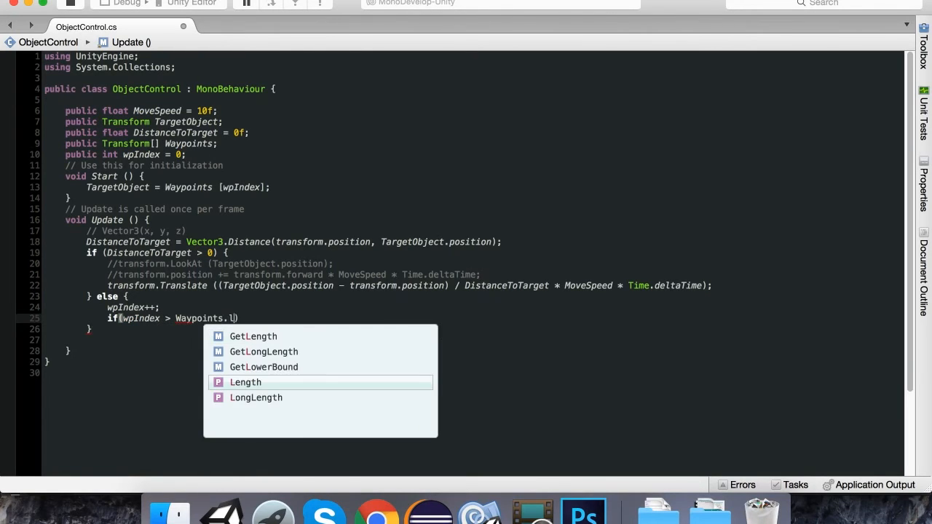
click(244, 382)
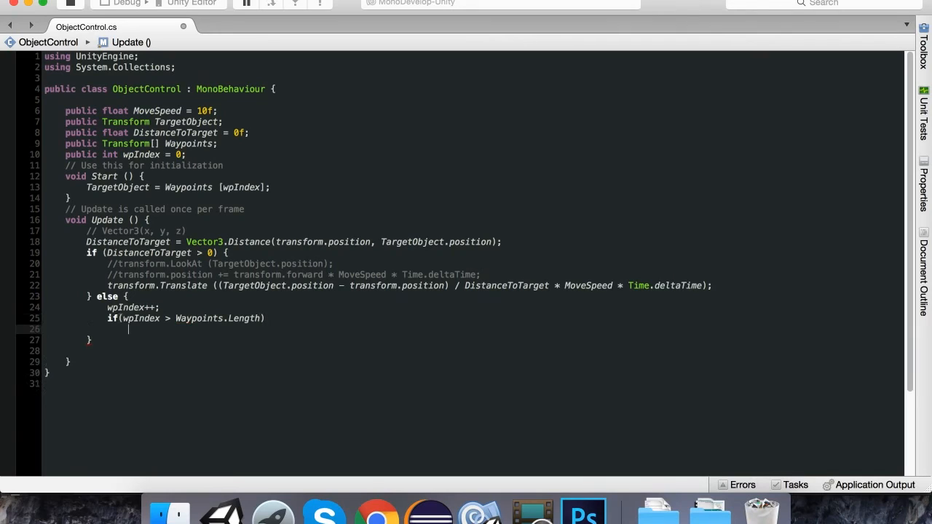
text(wpIndex =)
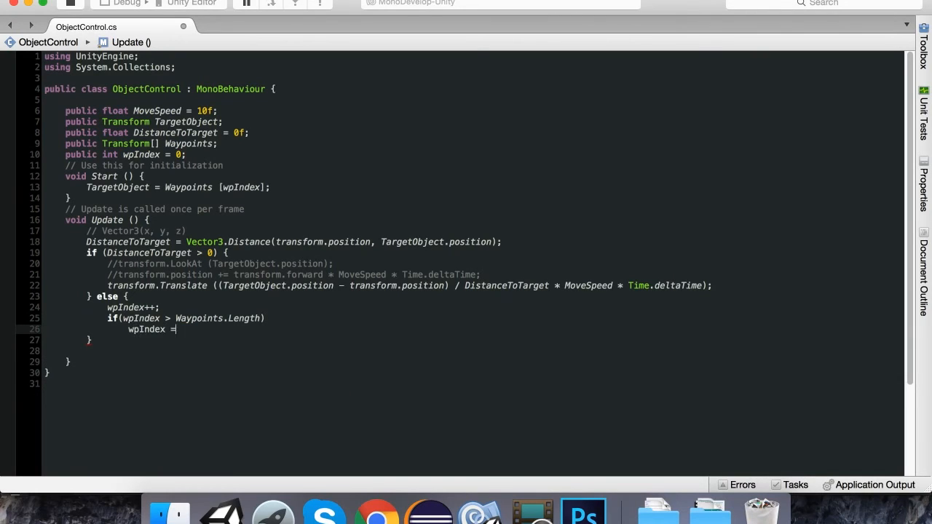
text(0;)
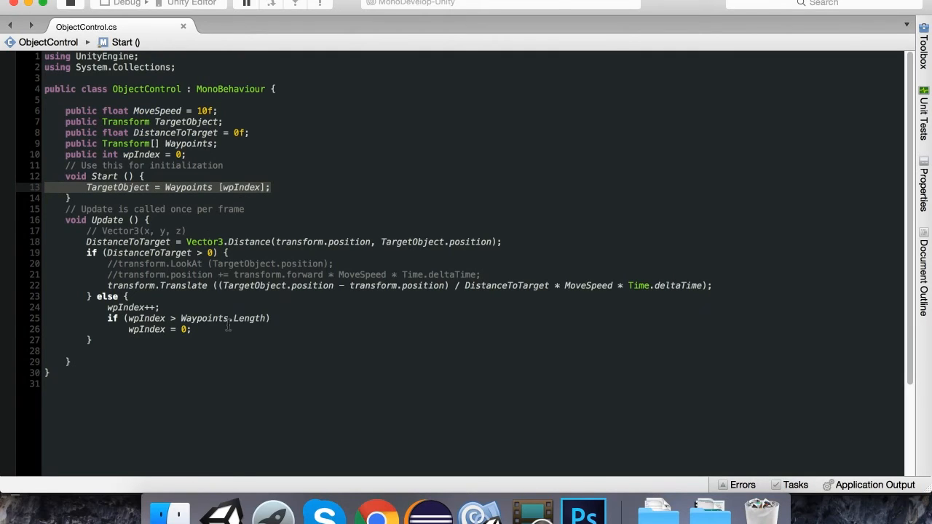
Reassign TargetObject = Waypoints [wpIndex]; after the reset check
text(TargetObject = Waypoints [wpIndex];)
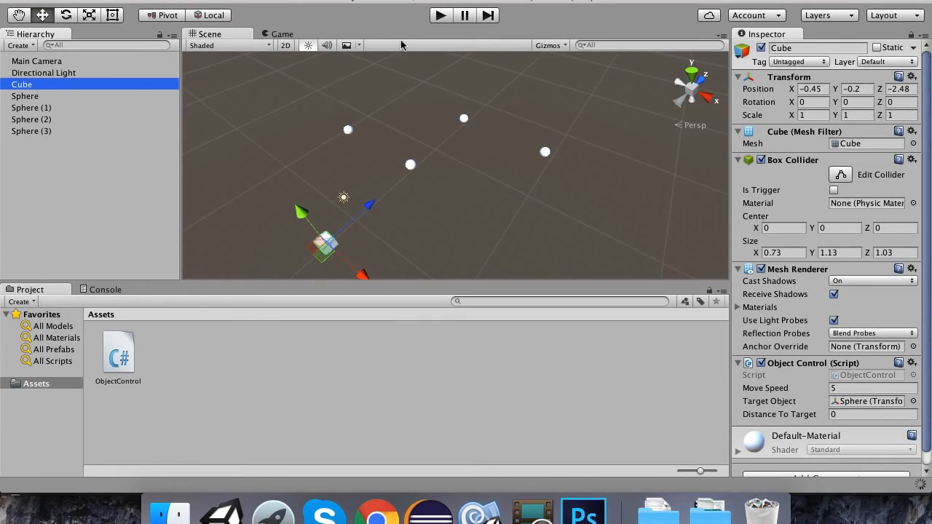
mouse_move(160, 173)
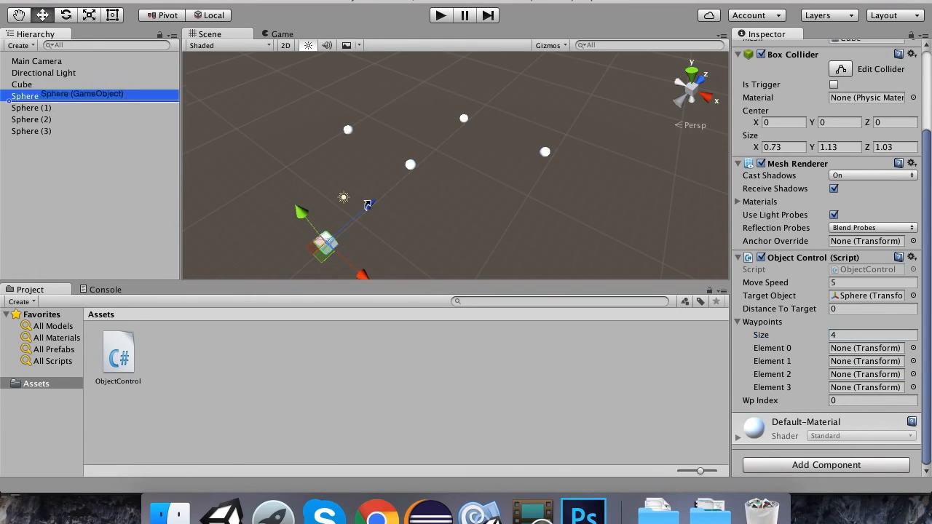
Fill the Cube's four Waypoints elements with Sphere, Sphere (1), Sphere (2) and Sphere (3)
click(22, 83)
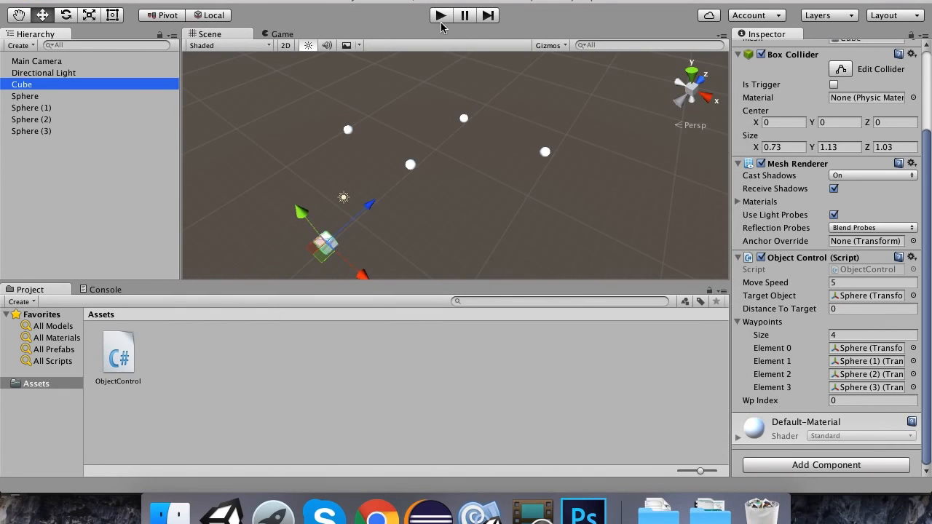
Play the scene and watch the cube move among the spheres until the IndexOutOfRangeException appears
click(440, 14)
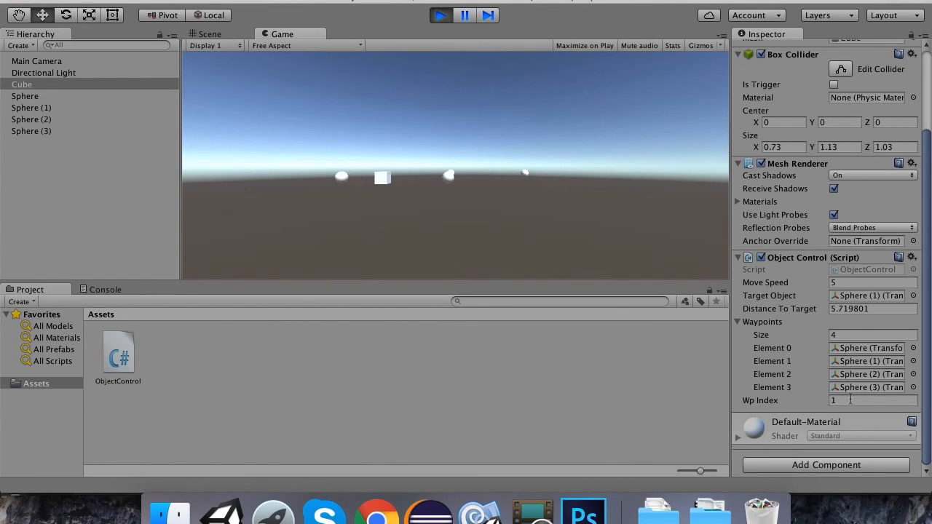
click(209, 33)
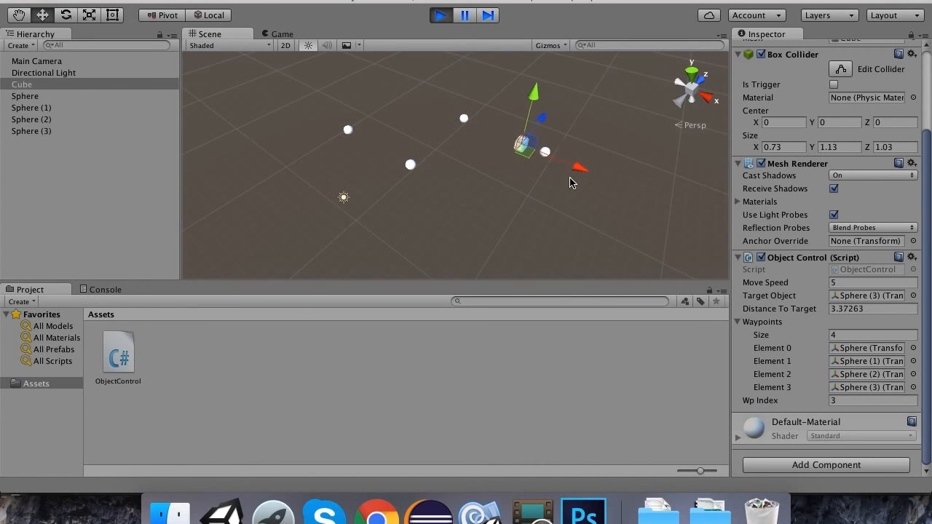
click(428, 508)
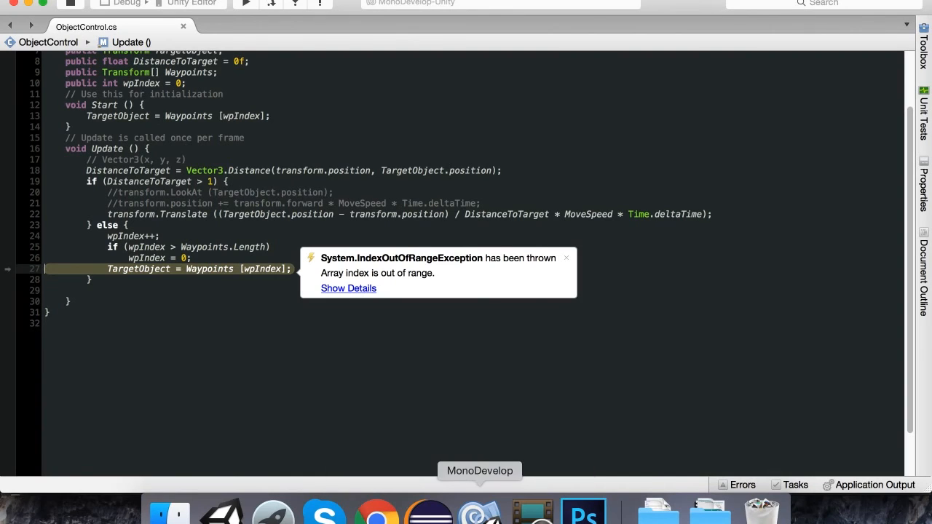
mouse_move(428, 512)
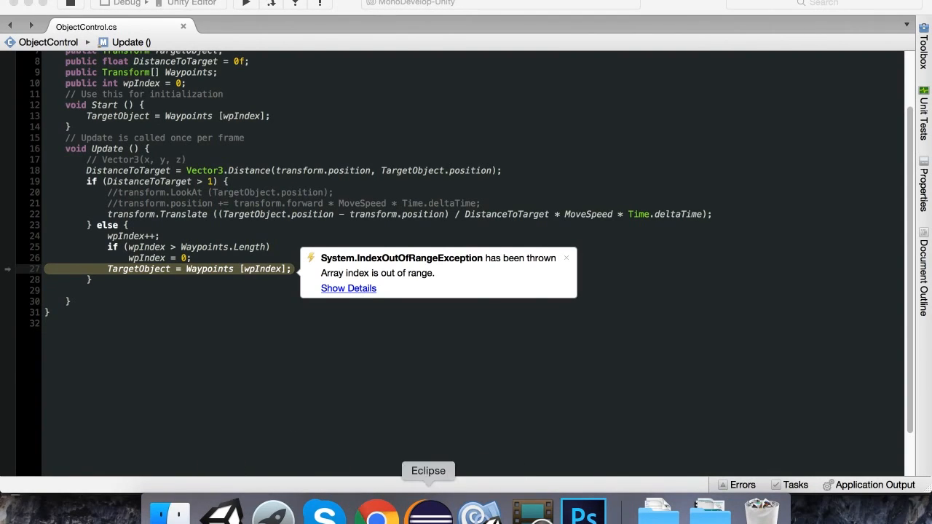
mouse_move(222, 510)
text(Debug.Log (wpIndex);)
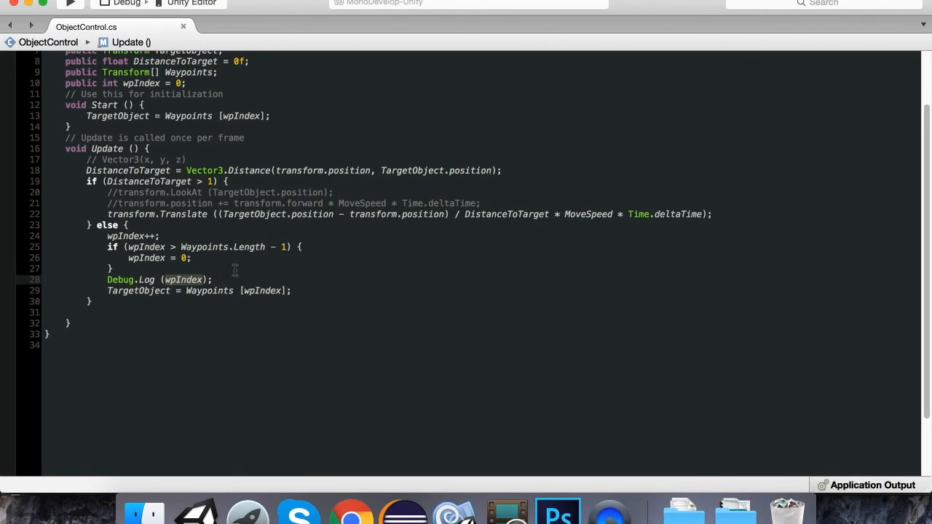
mouse_move(259, 282)
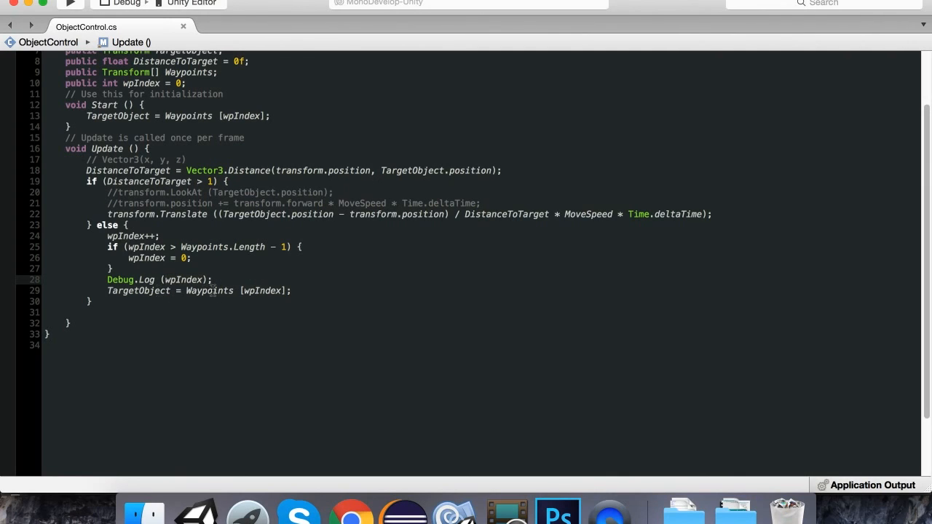
Compare wpIndex with Waypoints.Length - 1 and add Debug.Log (wpIndex); before reassigning the target
double_click(210, 291)
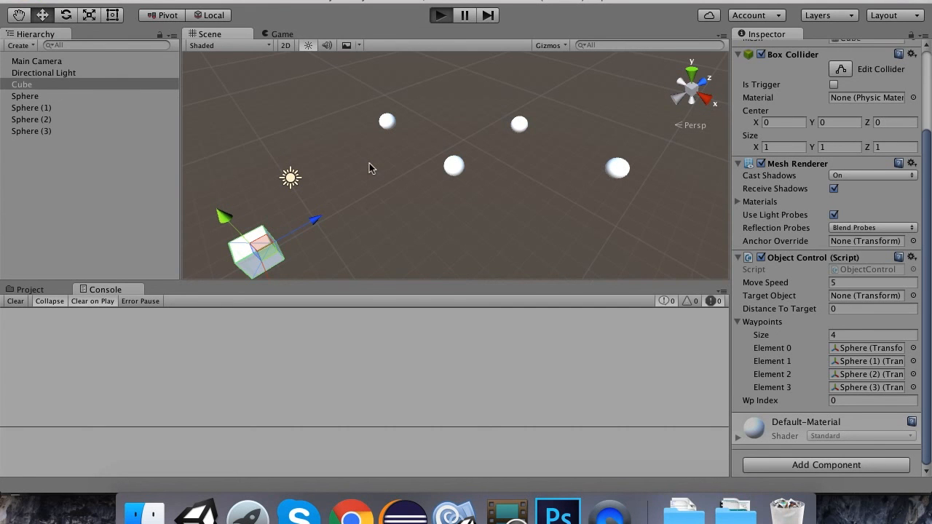
mouse_move(357, 182)
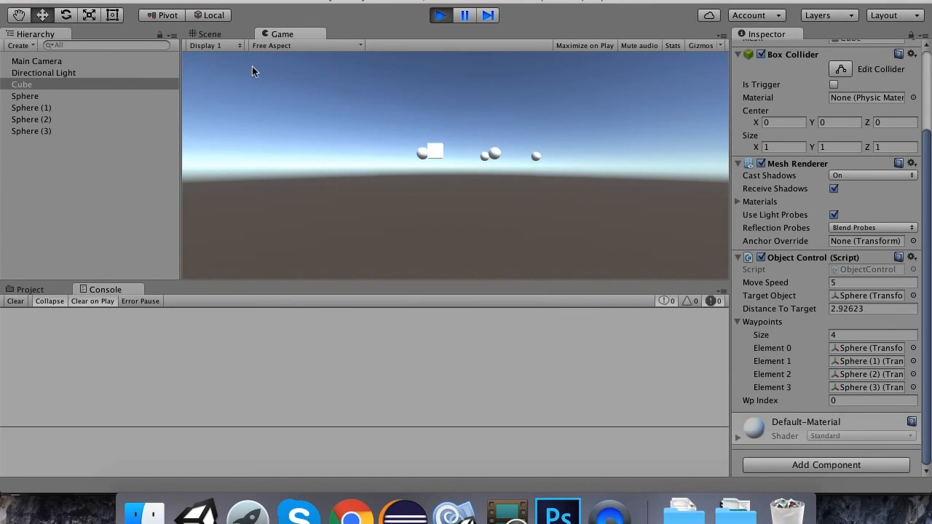
Watch the playing scene as the cube heads to Sphere (2) while the console logs wpIndex 1 and 2
click(209, 34)
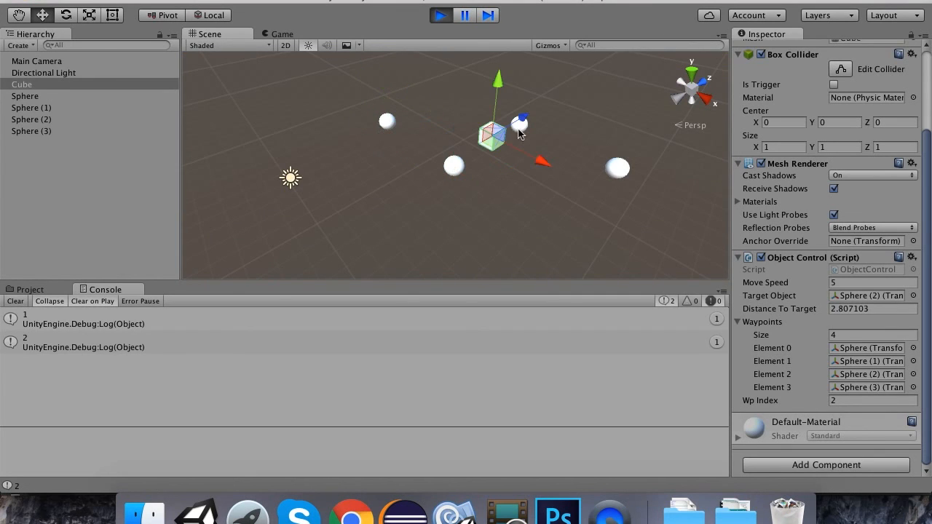